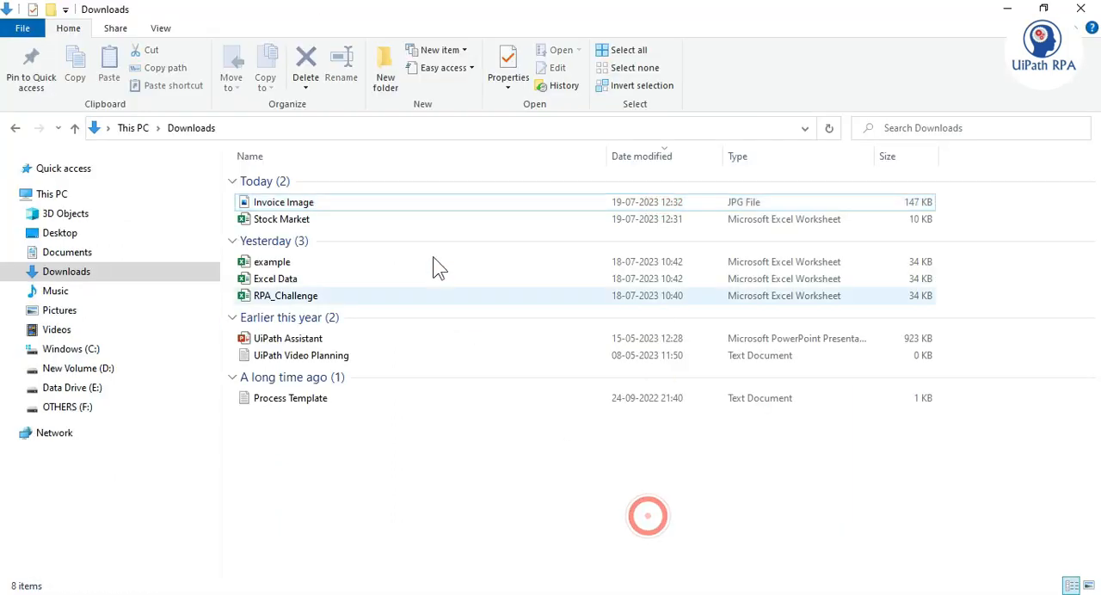
mouse_move(341, 215)
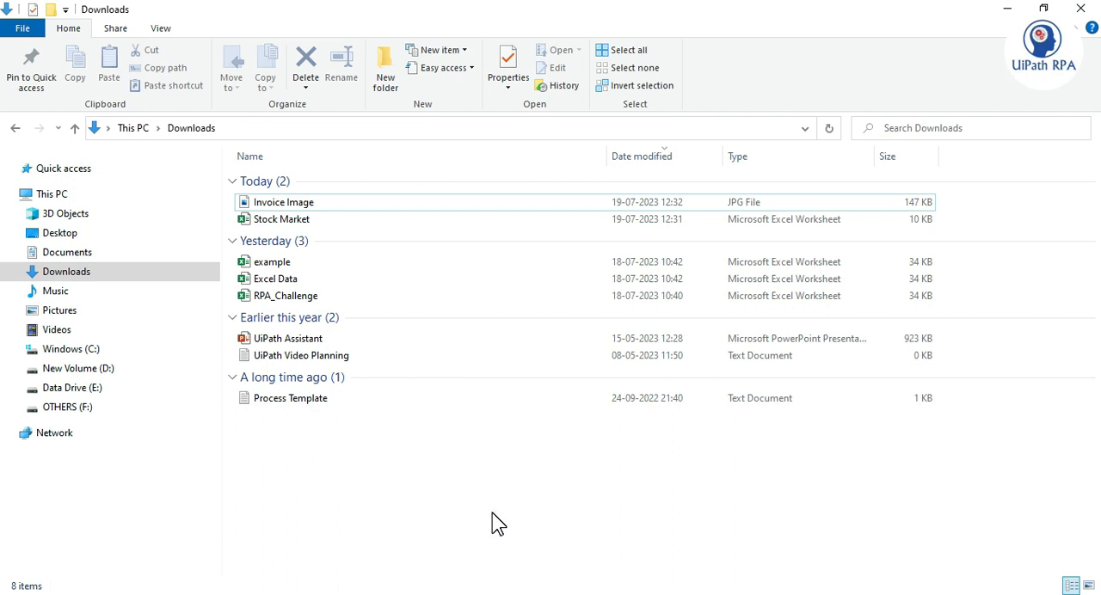
mouse_move(588, 543)
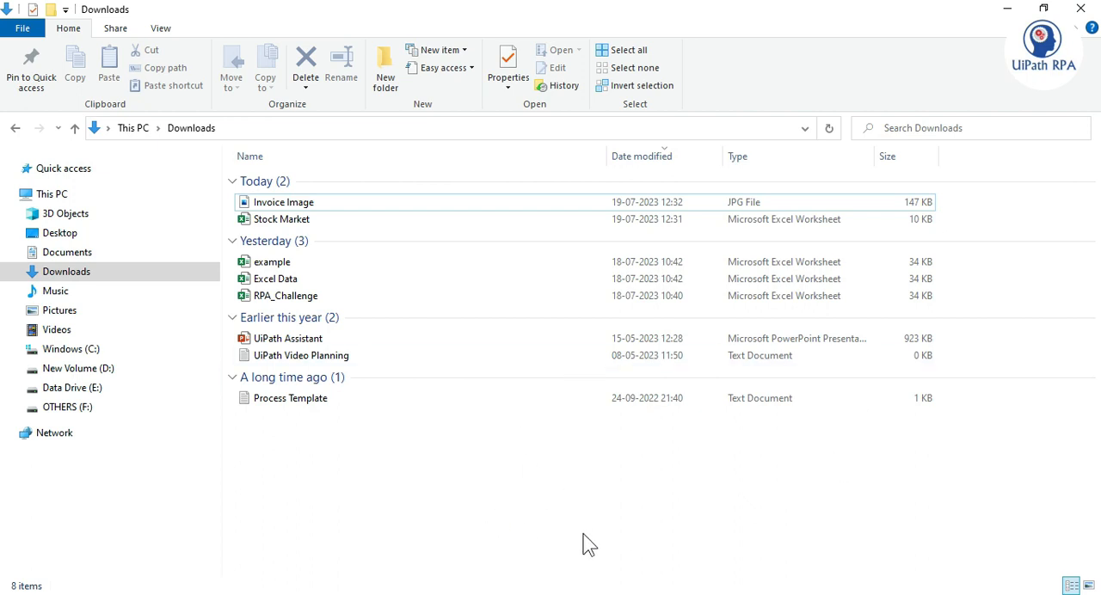
mouse_move(542, 540)
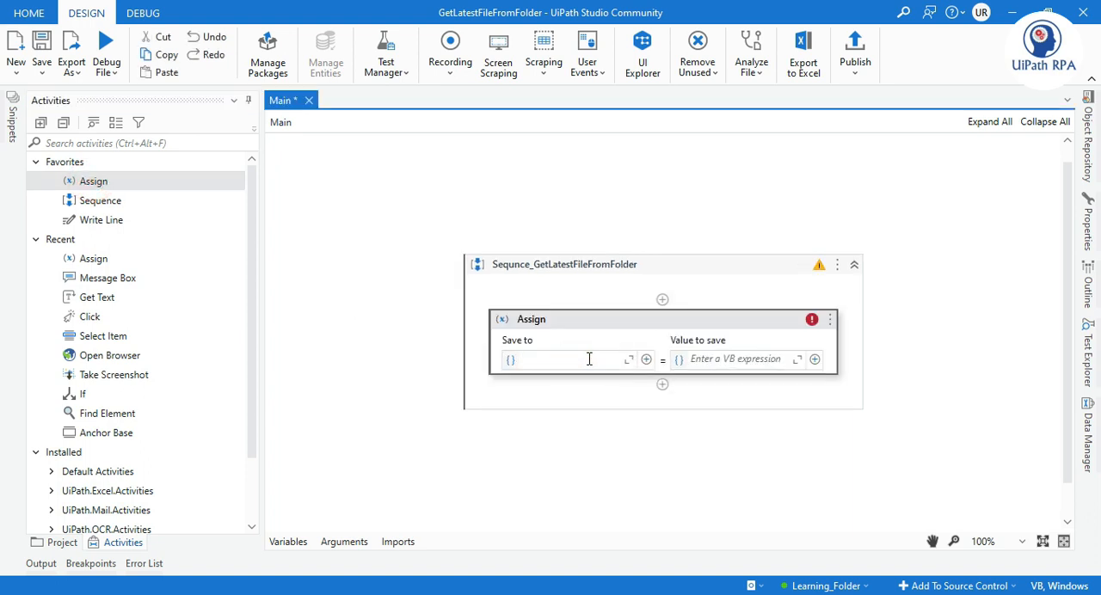
mouse_move(588, 359)
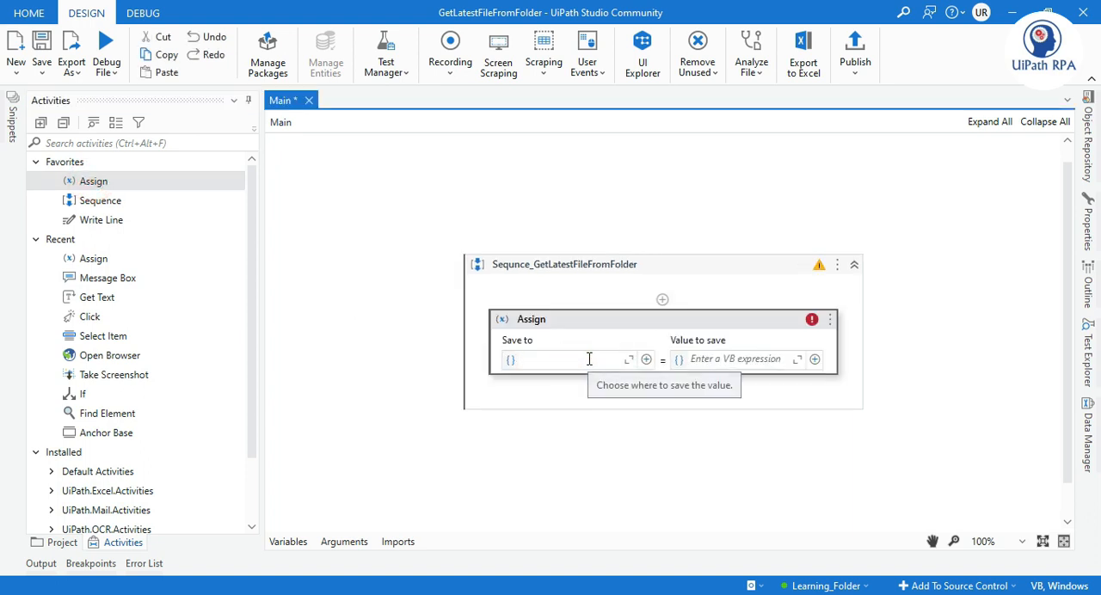
mouse_move(674, 468)
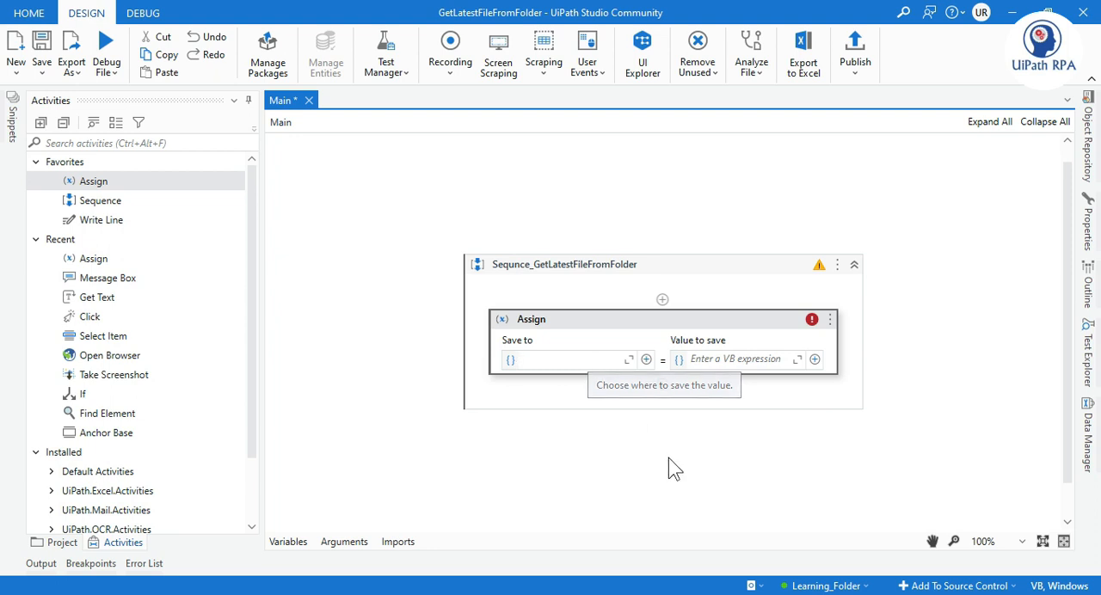
mouse_move(669, 490)
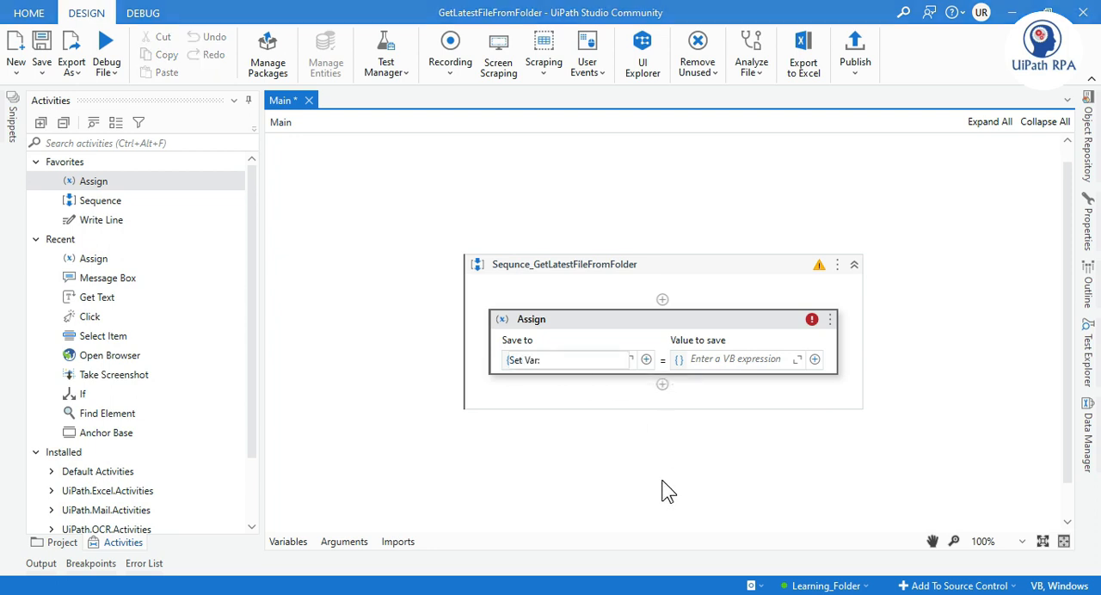
Name the Assign's Save to variable str_folderPath
text(str_fo)
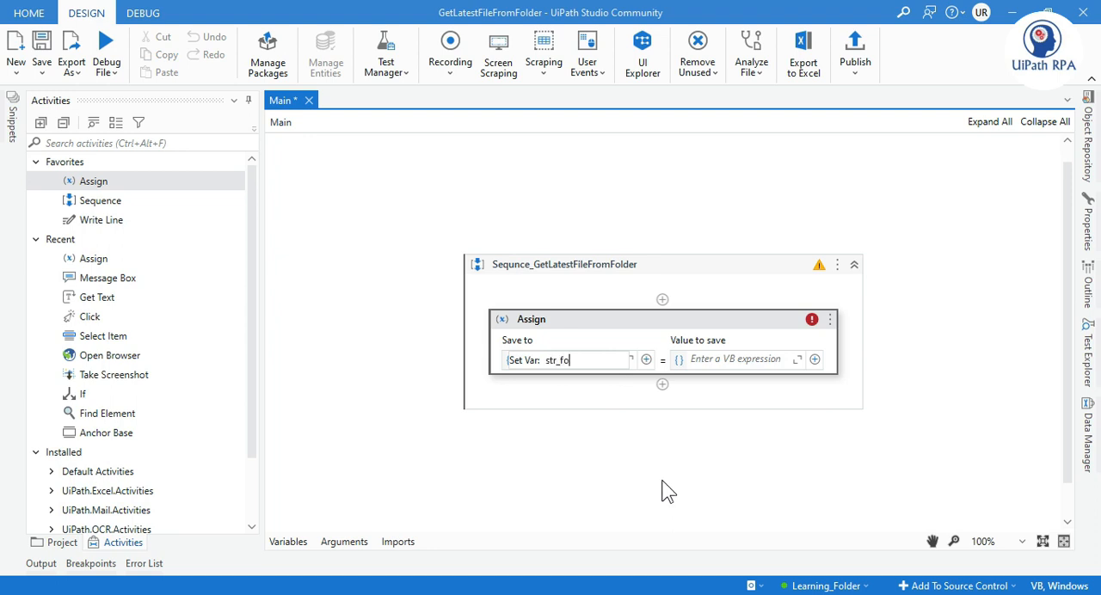
text(lderPath)
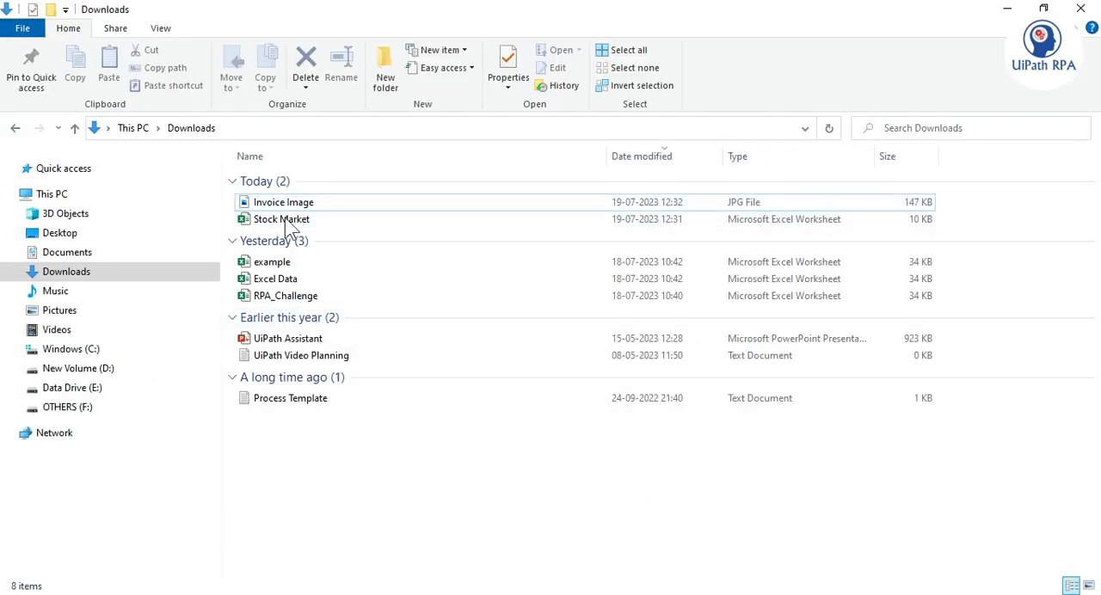
right_click(283, 203)
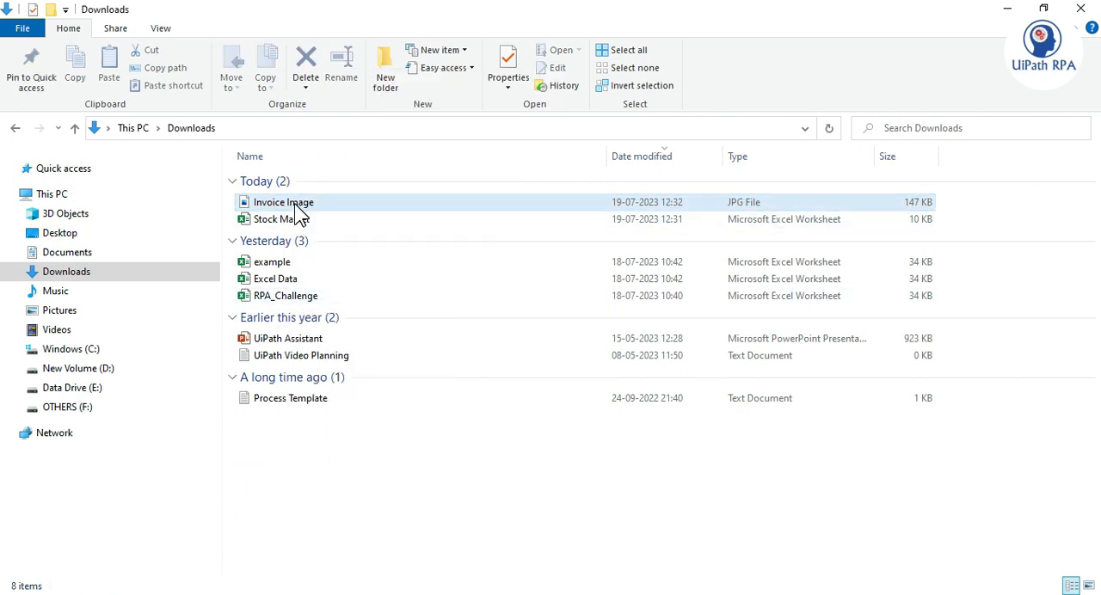
click(282, 203)
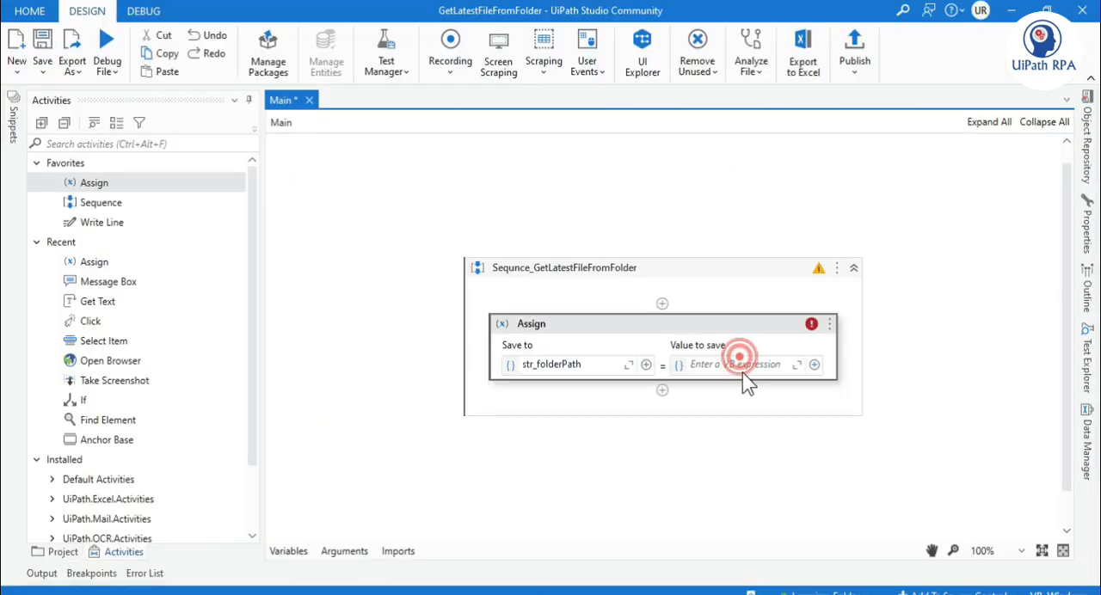
Replace the mistyped value with the quoted Downloads folder path via the Expression Editor and confirm
text(\Invoice Image.jpg)
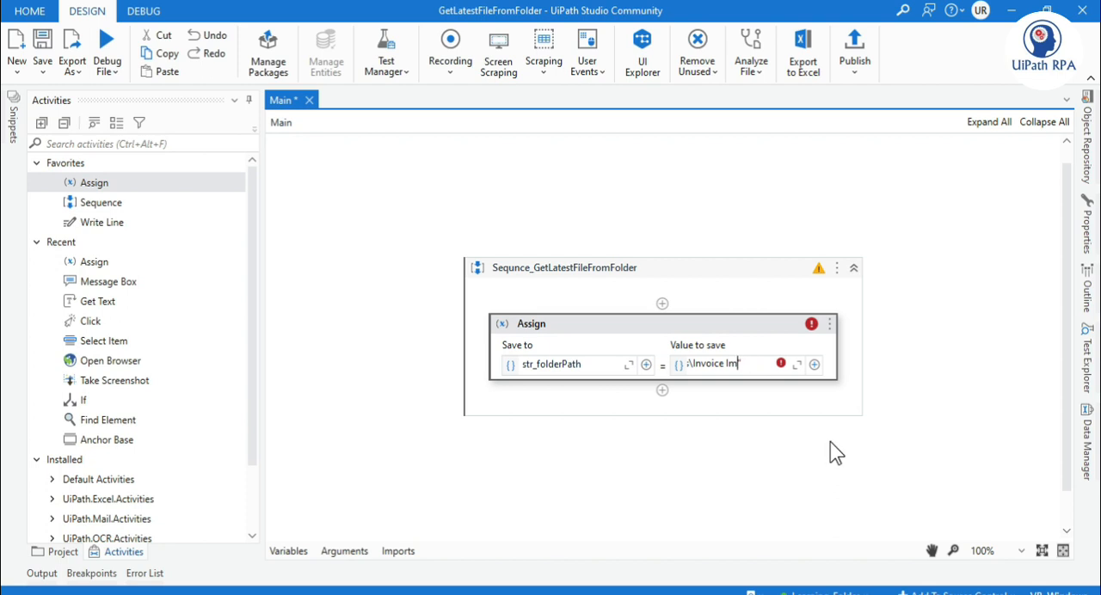
key(ctrl+a)
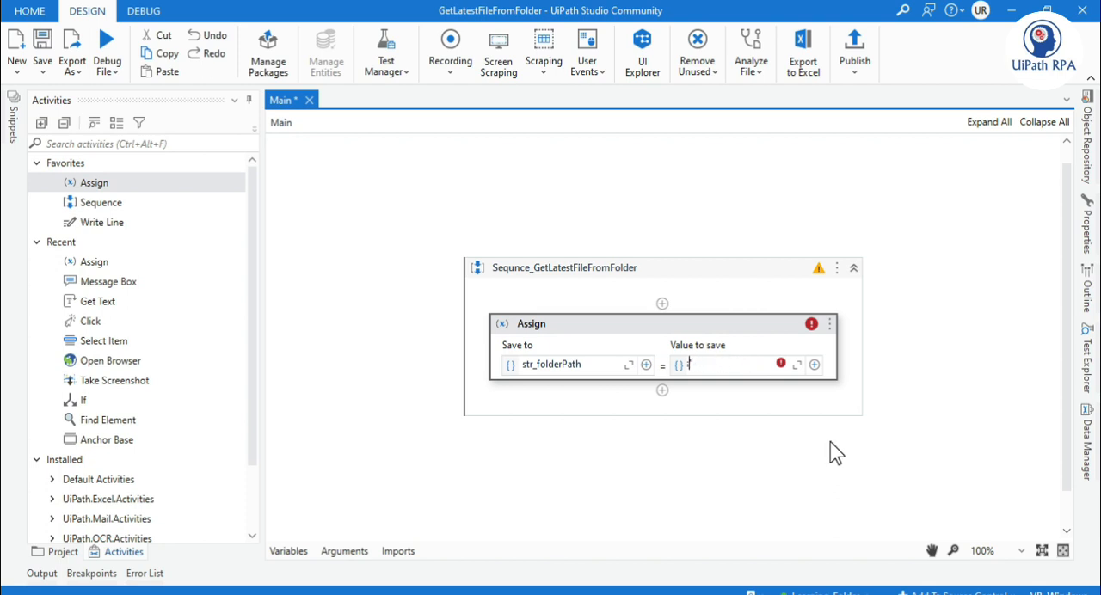
click(798, 363)
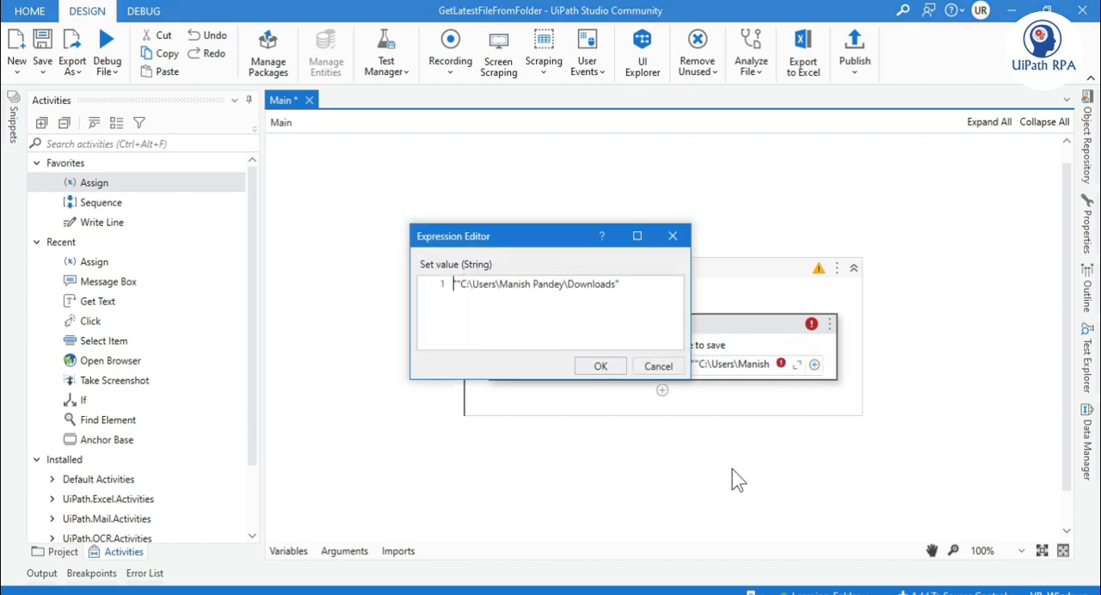
click(478, 284)
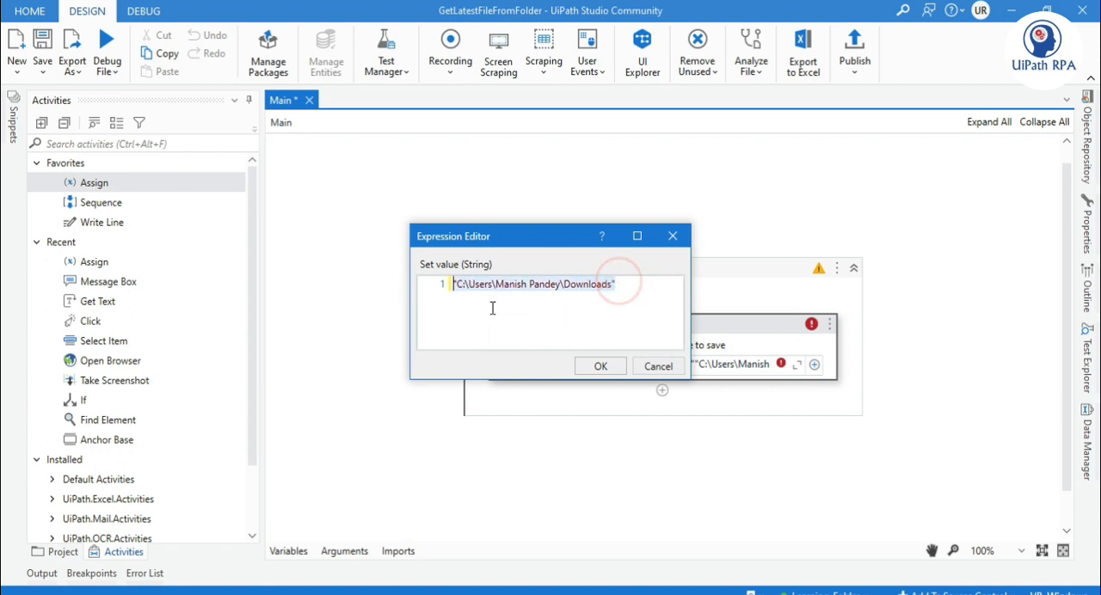
click(600, 365)
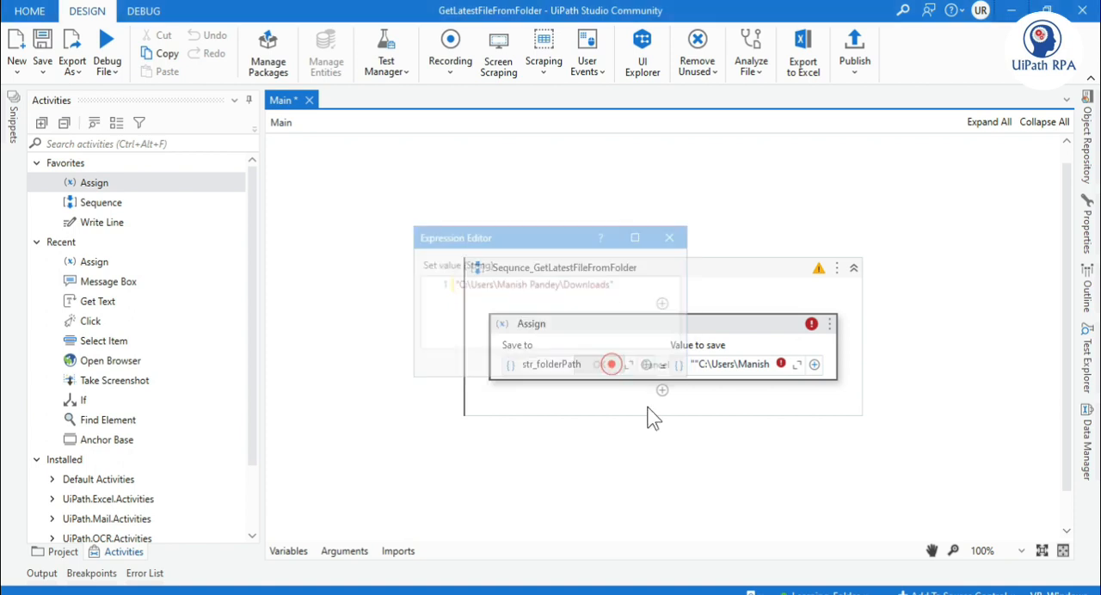
click(669, 237)
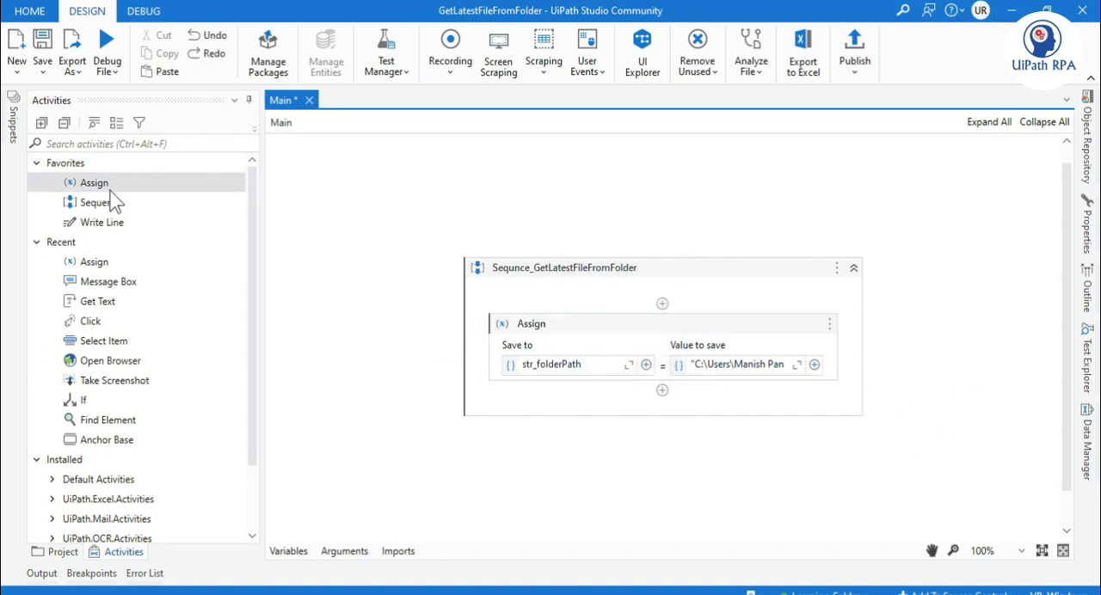
Add a second Assign below the first and bring up its value Expression Editor
click(660, 388)
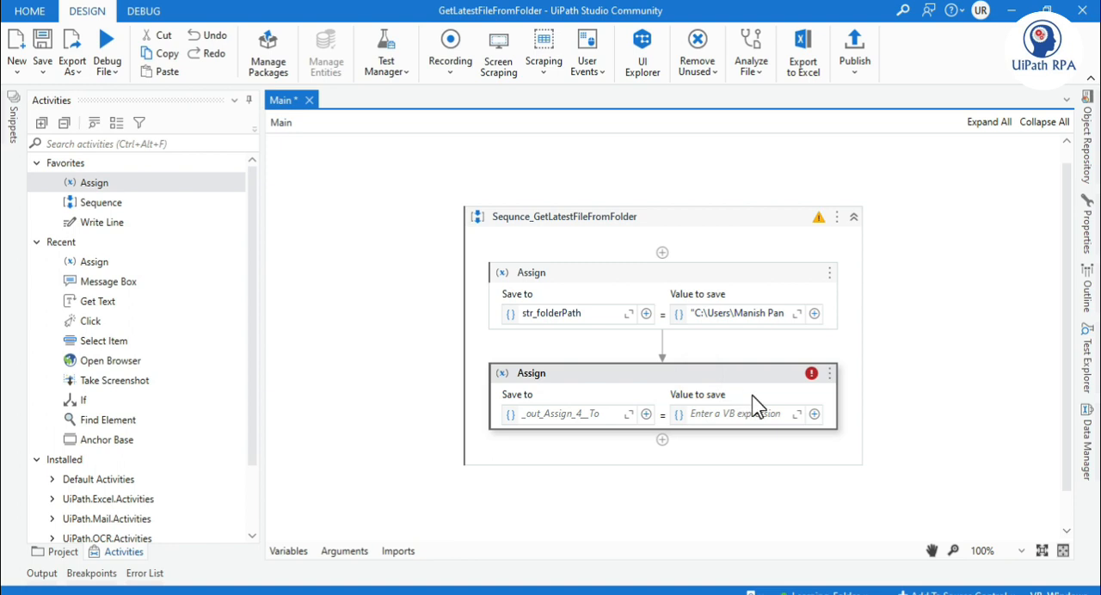
mouse_move(771, 427)
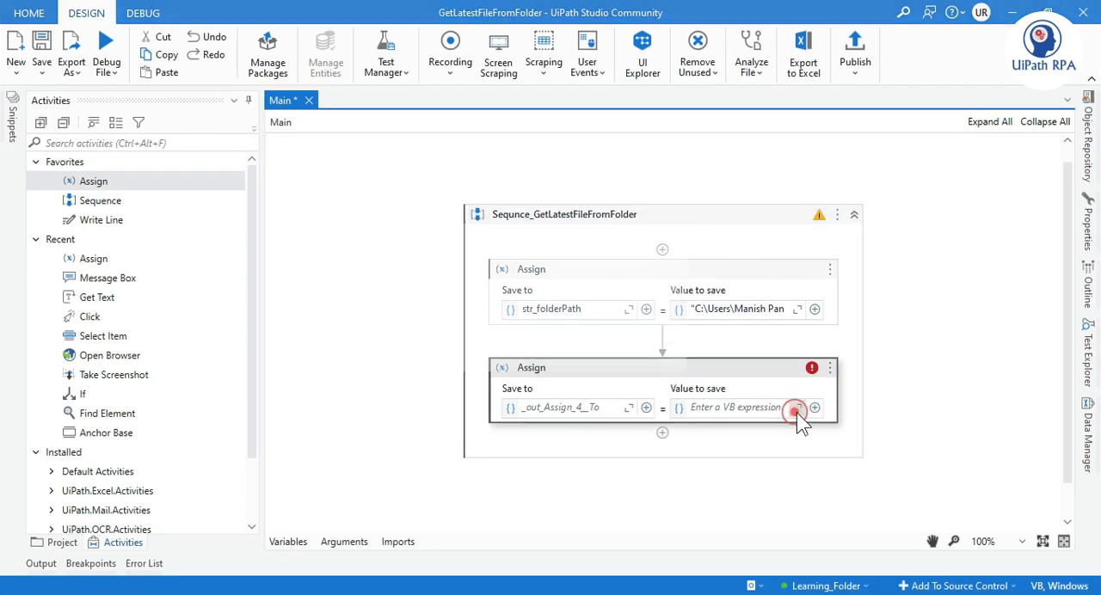
click(794, 408)
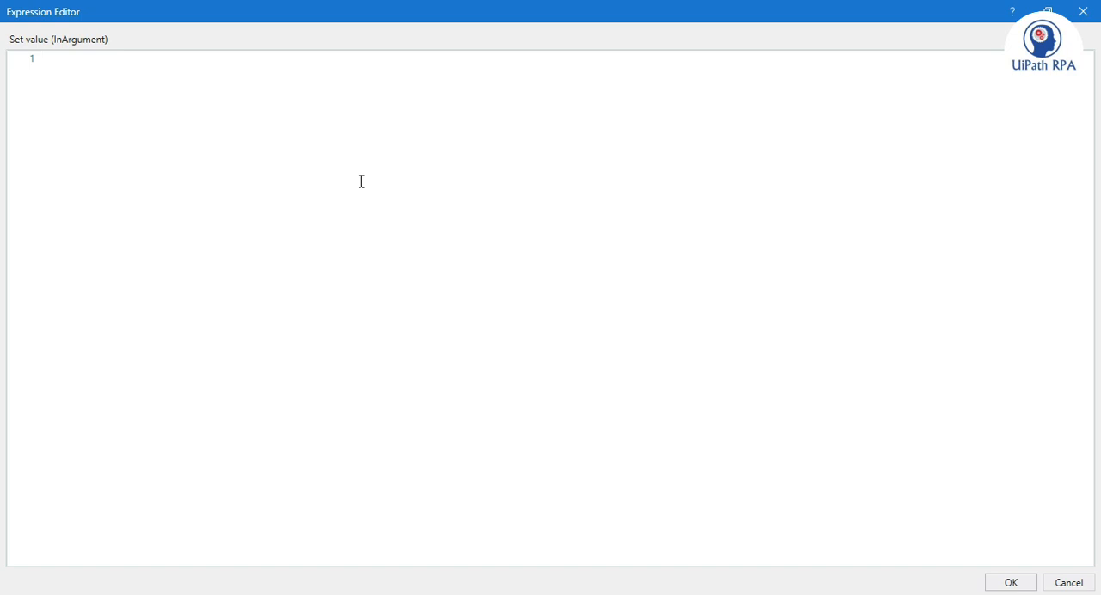
Enter Directory.GetFiles(str_folderPath,"*.*") as the second Assign's value expression
text(Directory)
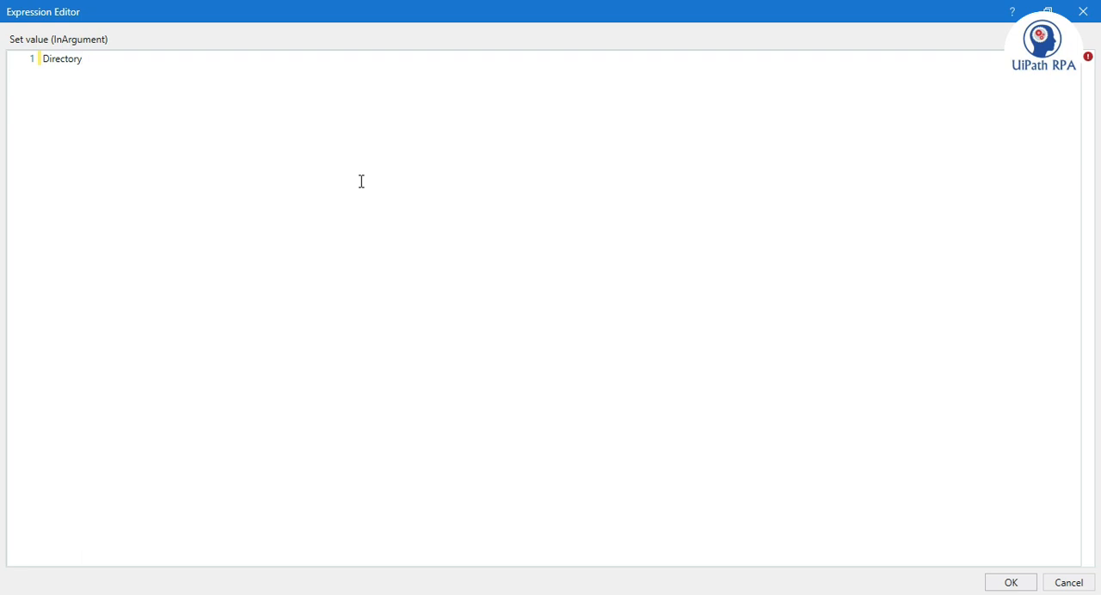
text(.GetFiles)
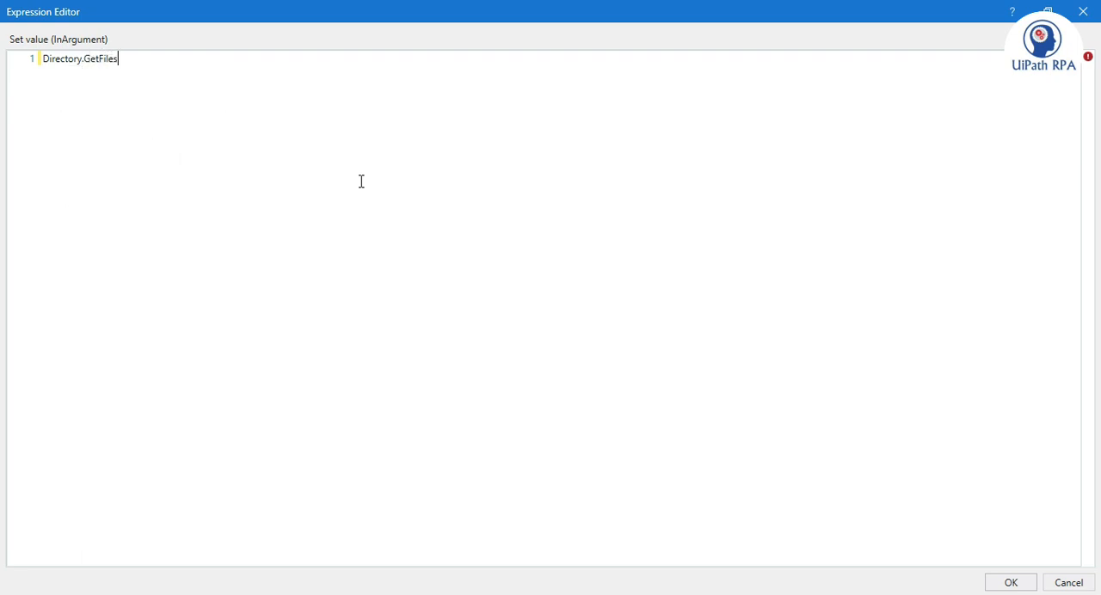
text(()
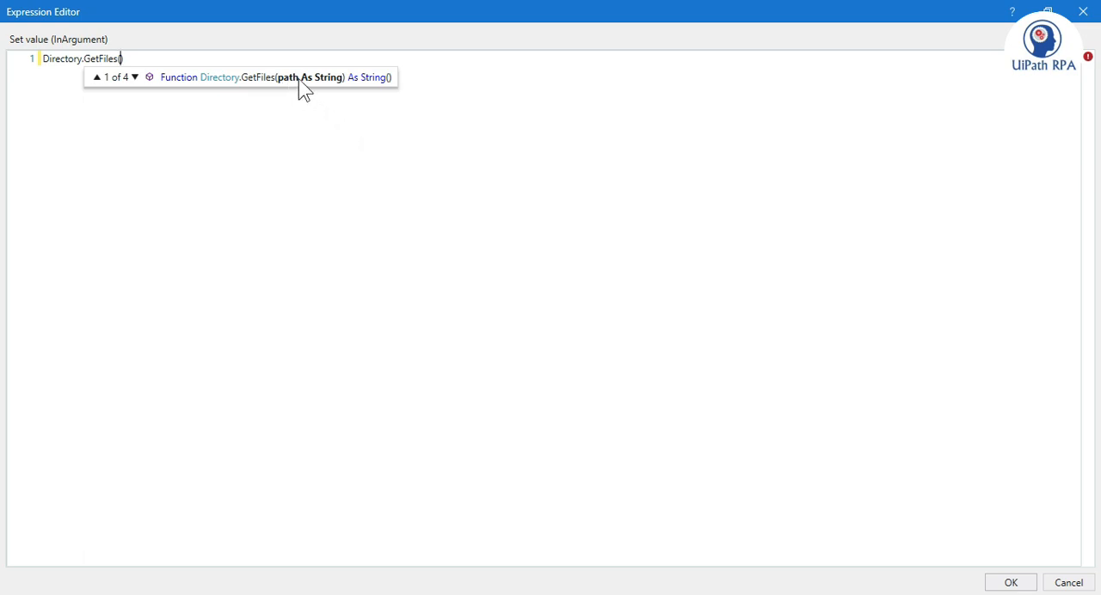
mouse_move(427, 272)
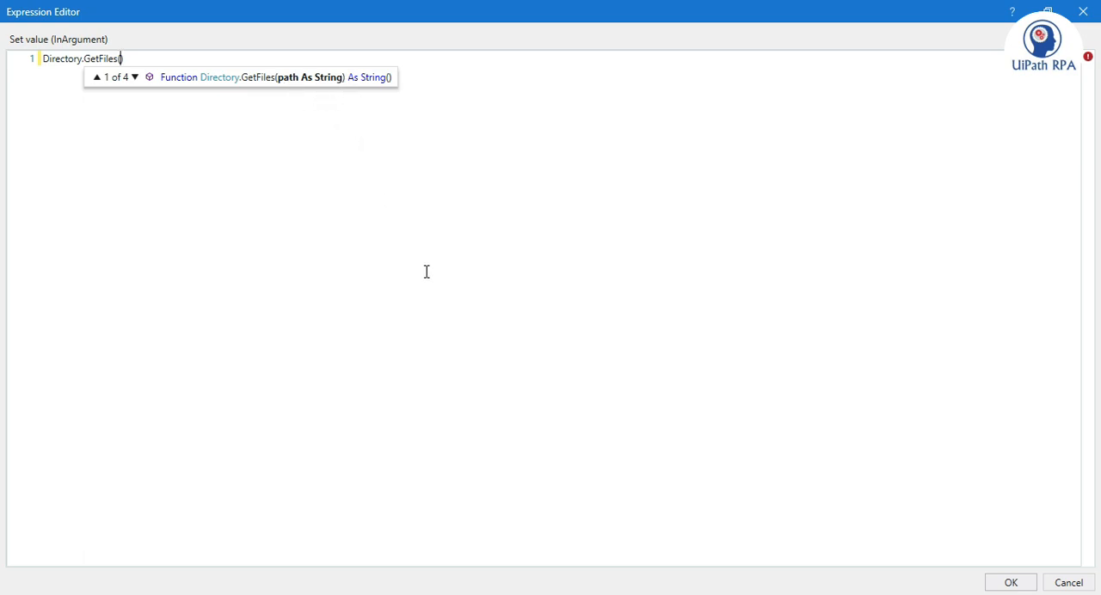
text(str_folderPath)
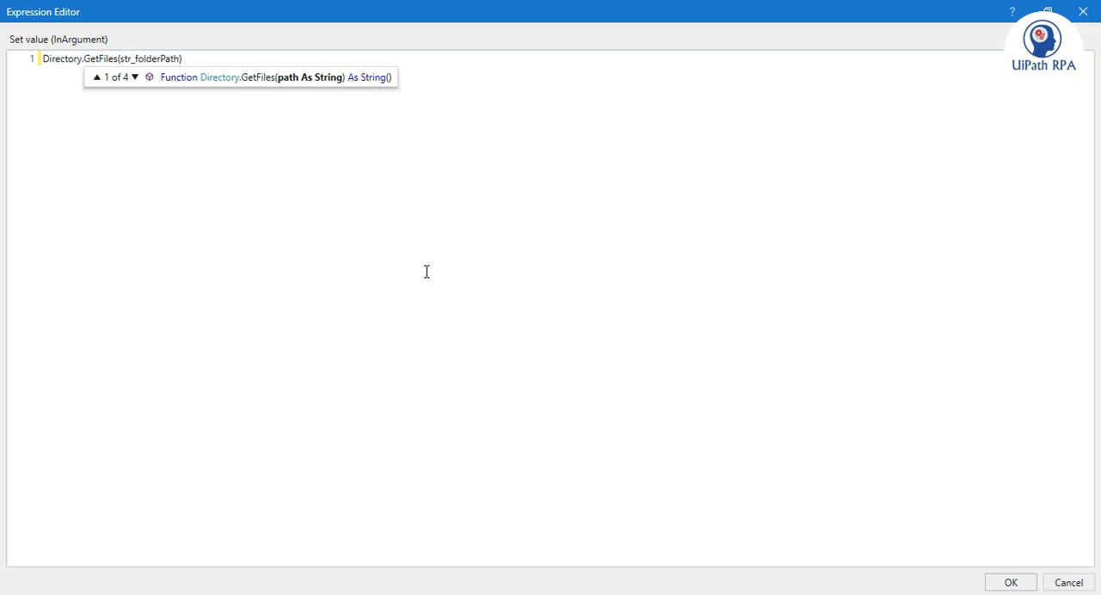
text(,)
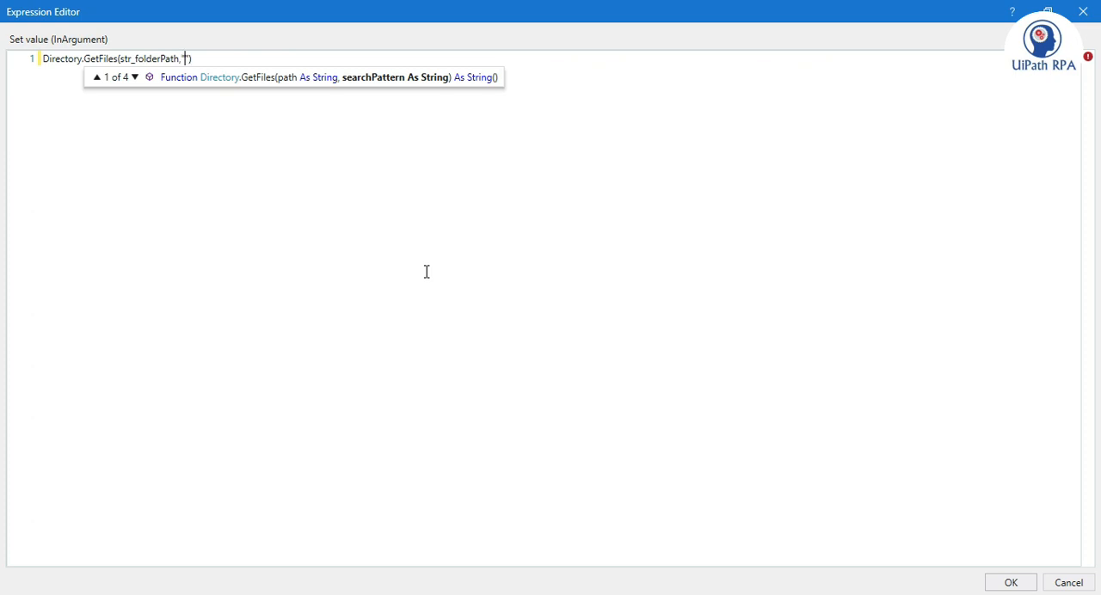
text("")
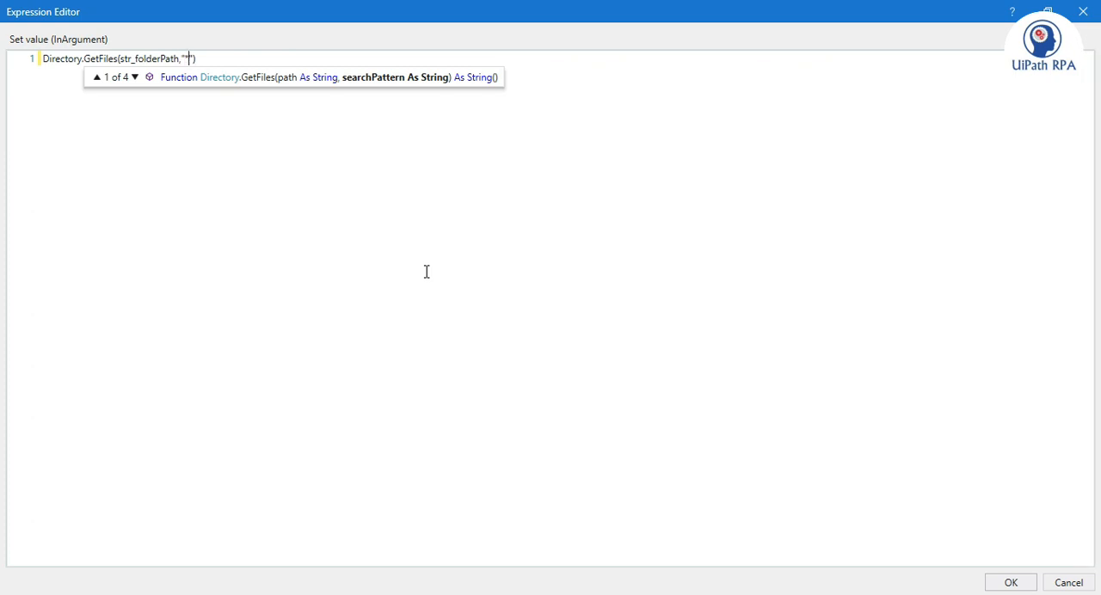
text(*.*)
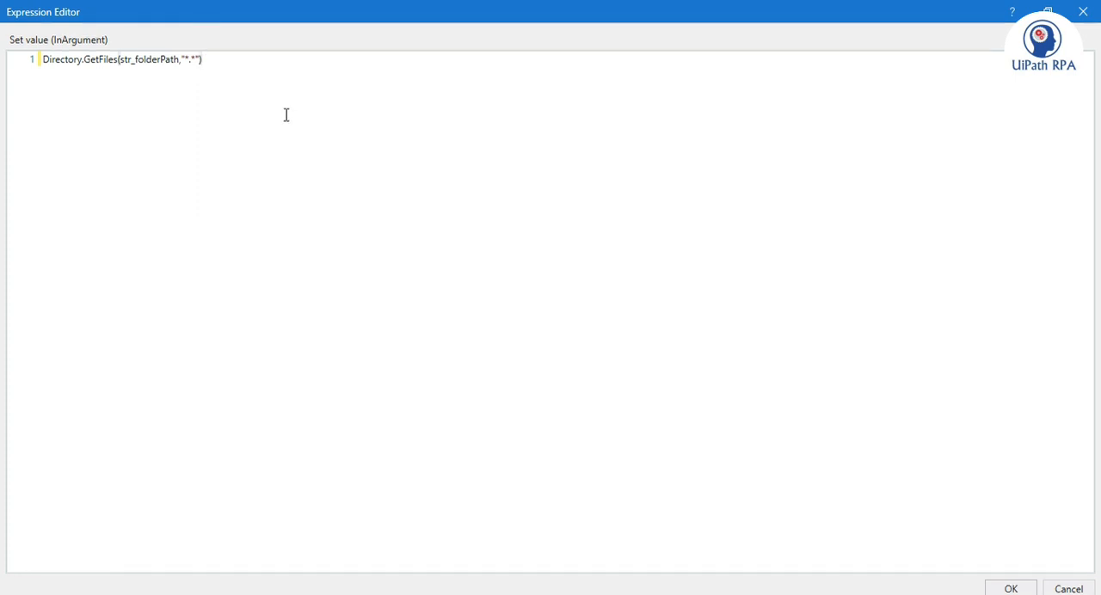
click(203, 59)
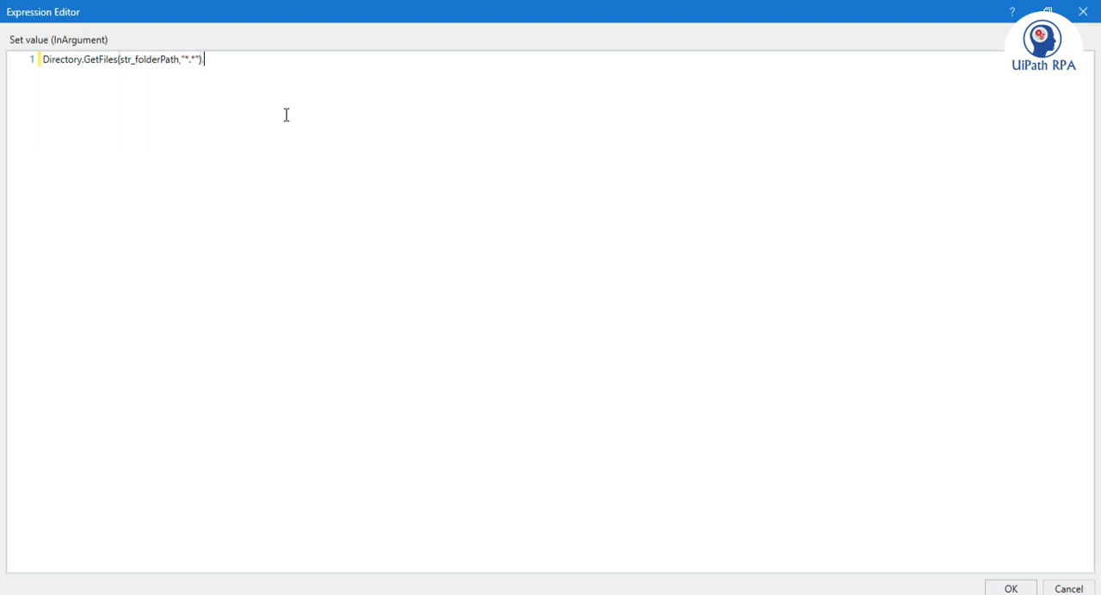
Append .OrderByDescending( to the GetFiles expression, picking it from IntelliSense
text(.)
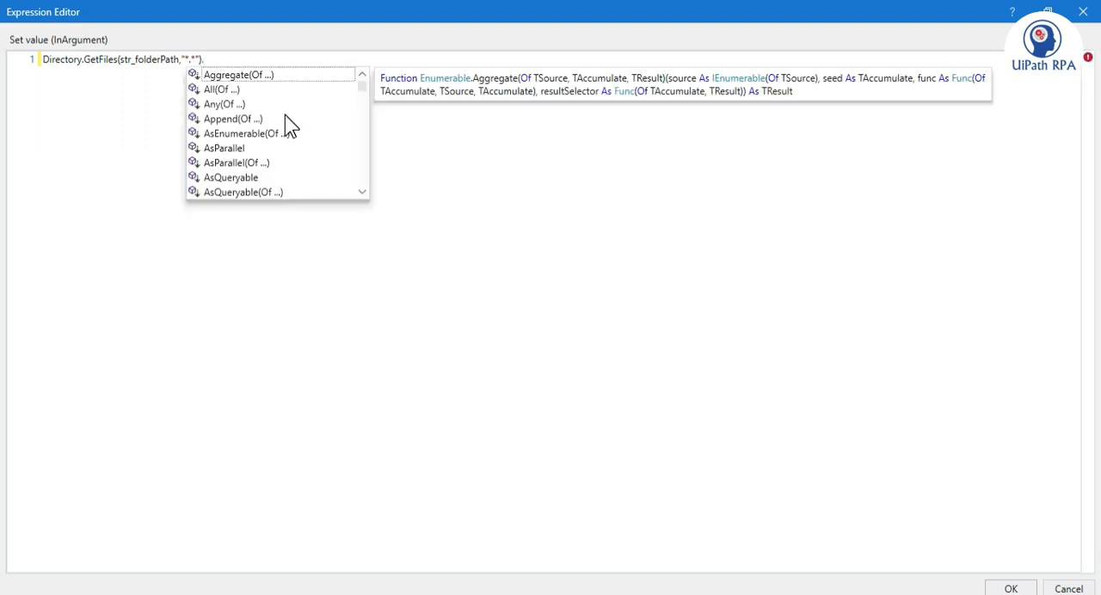
text(OrderByDescending)
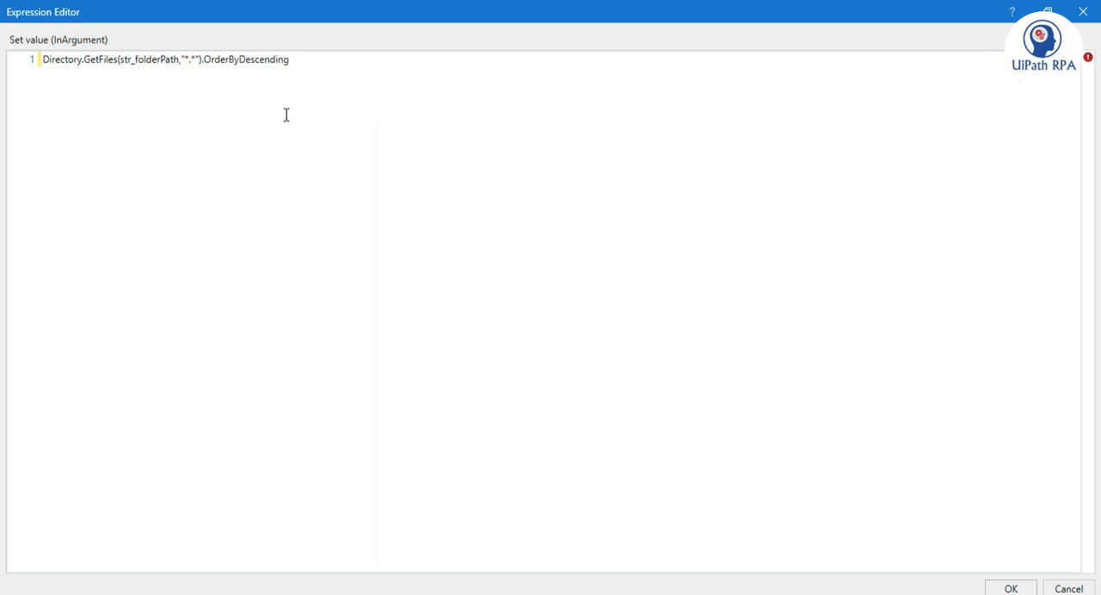
mouse_move(495, 241)
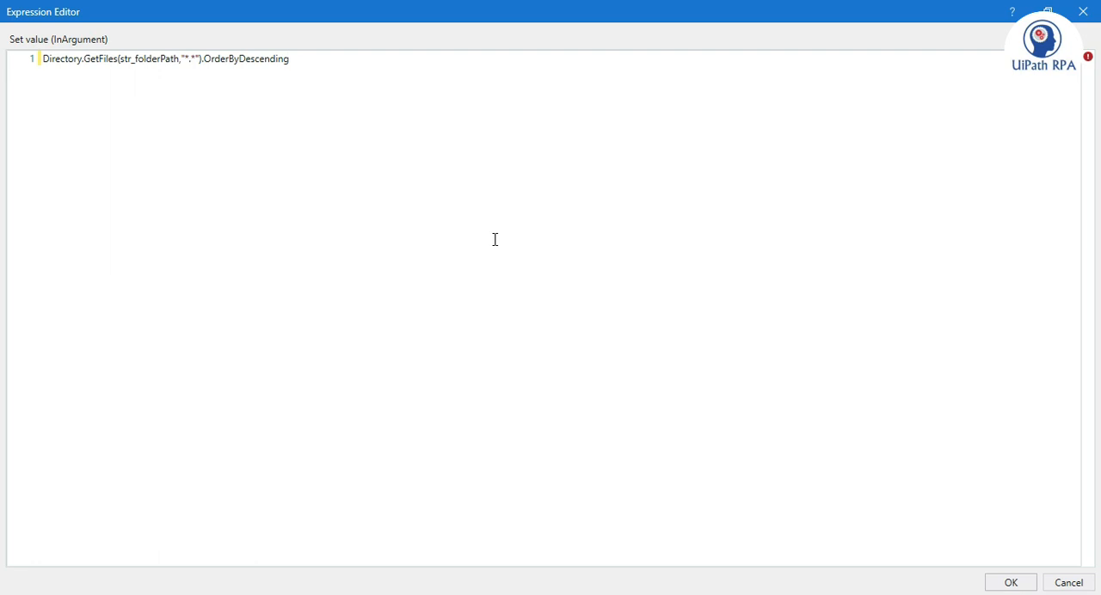
click(289, 58)
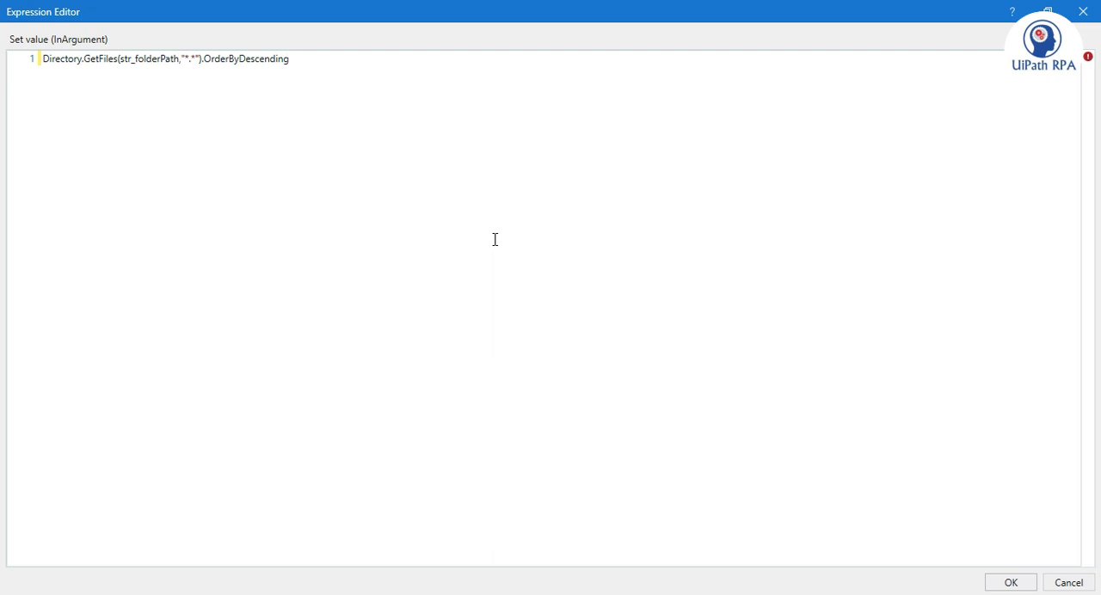
mouse_move(465, 285)
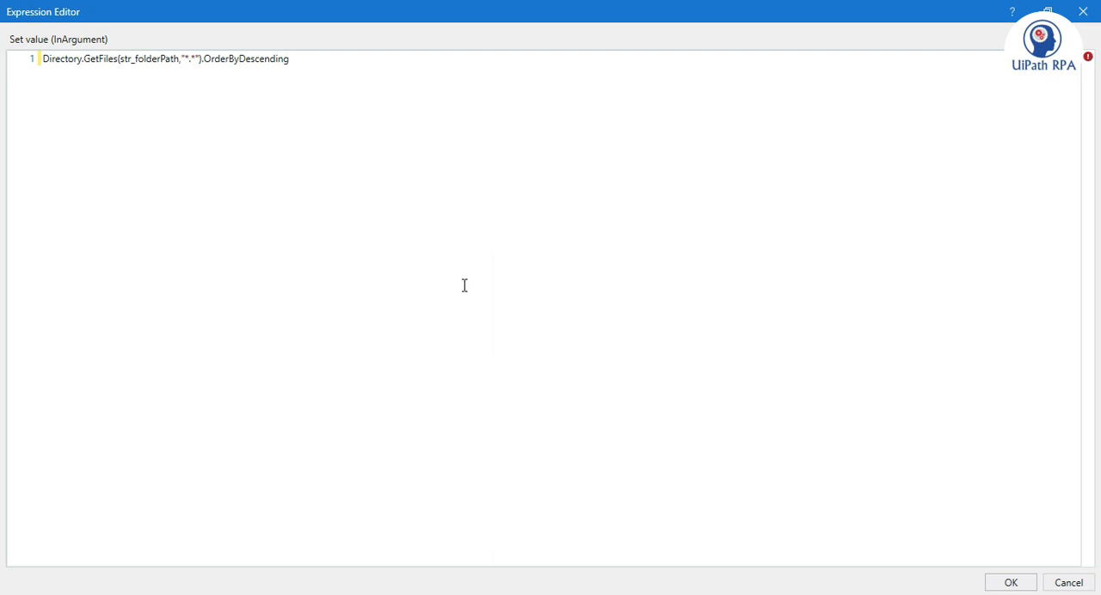
text(()
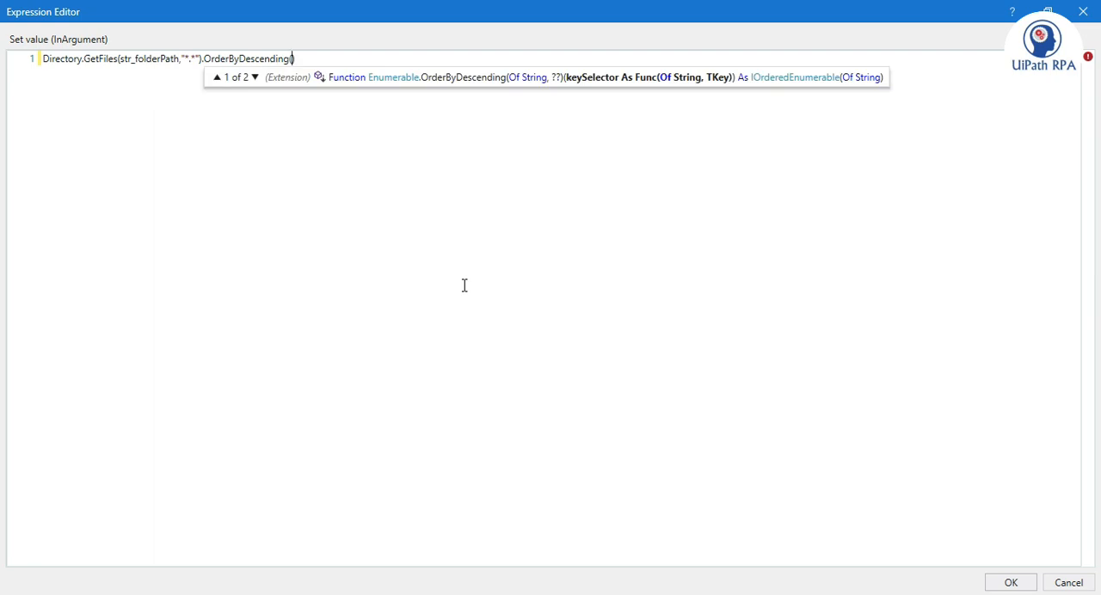
Give OrderByDescending the lambda Function(f) new FileInfo(f).LastWriteTime to sort newest first
text(Function ()
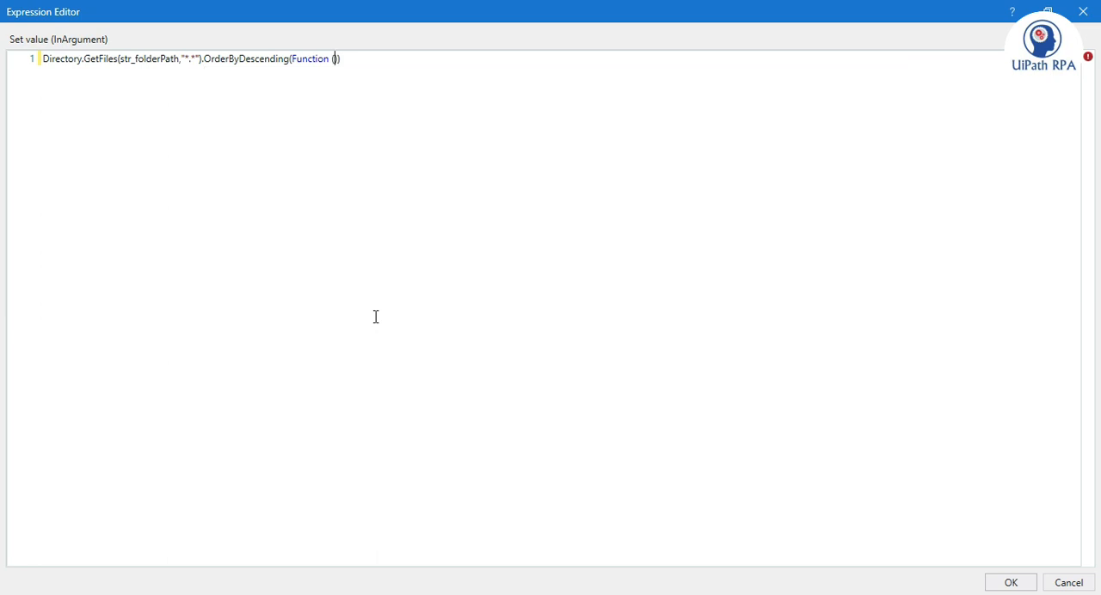
text(f)
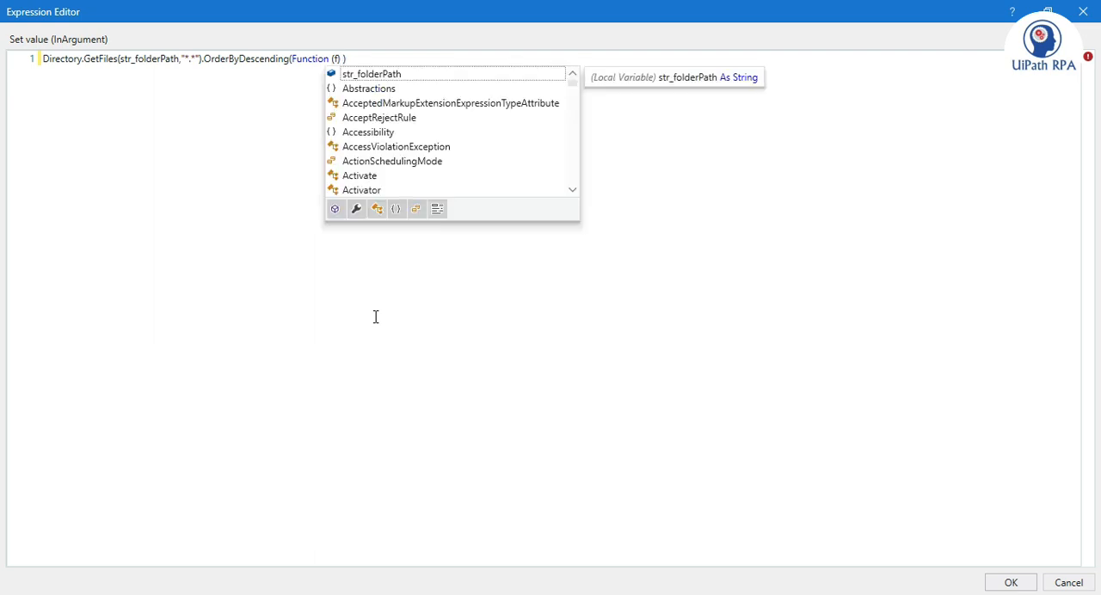
text(new)
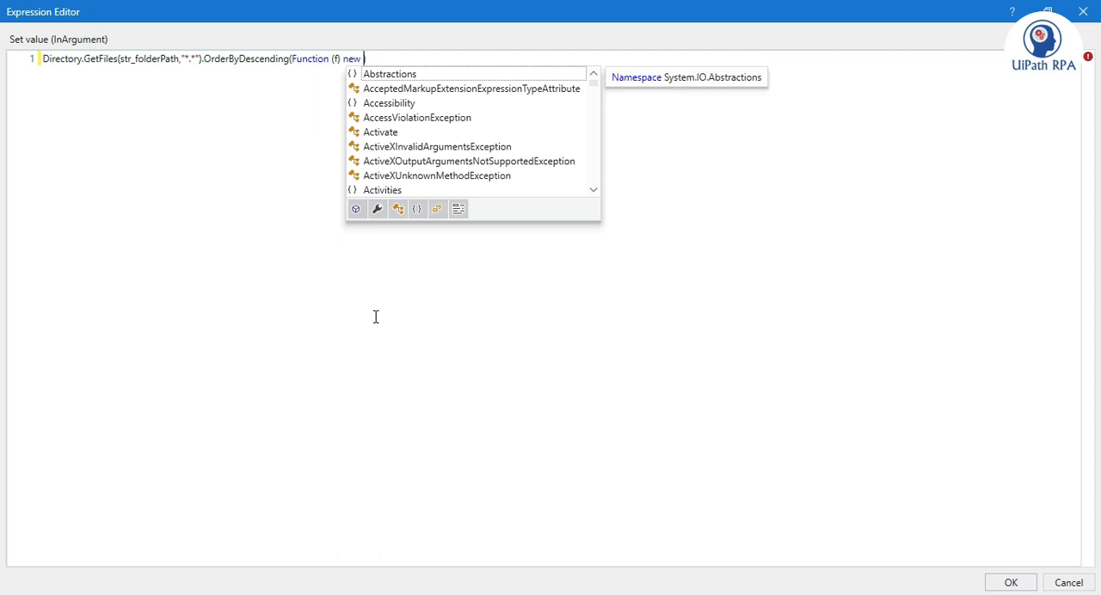
text(FileInfo)
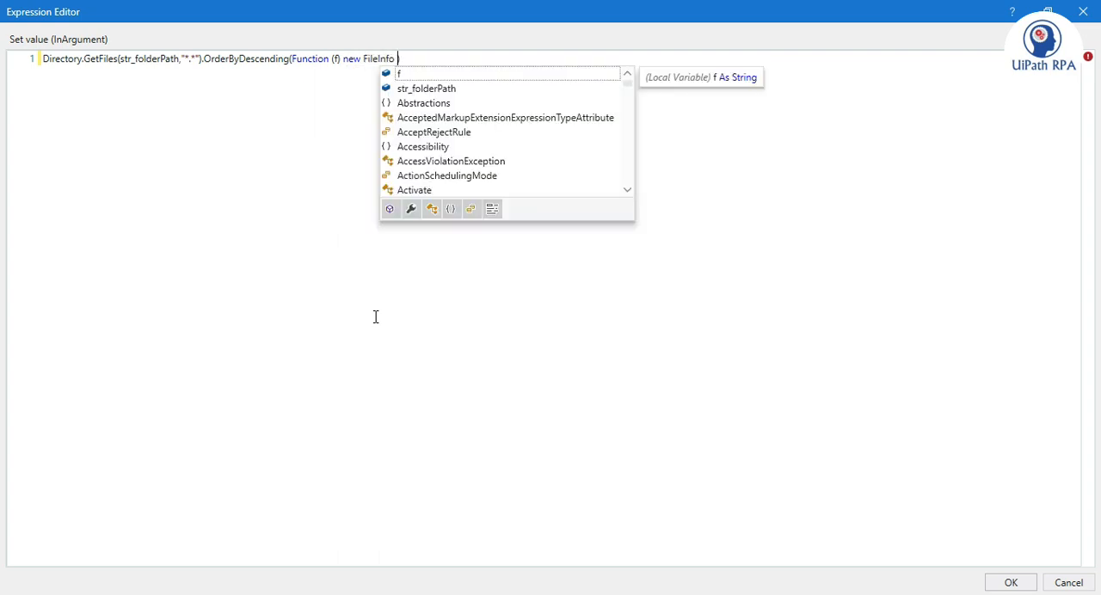
text())
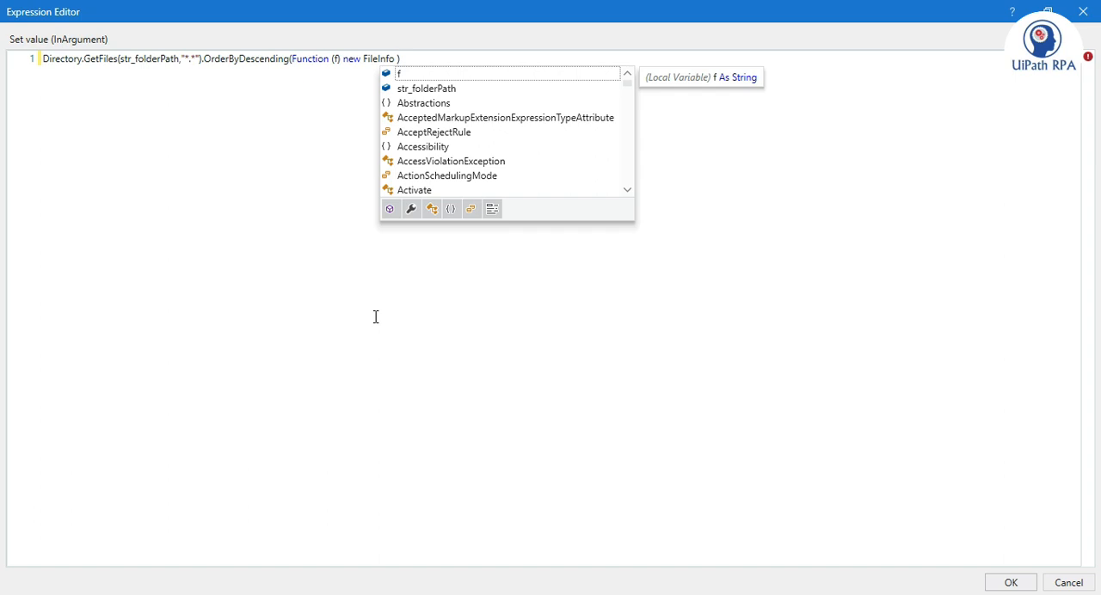
text((f)
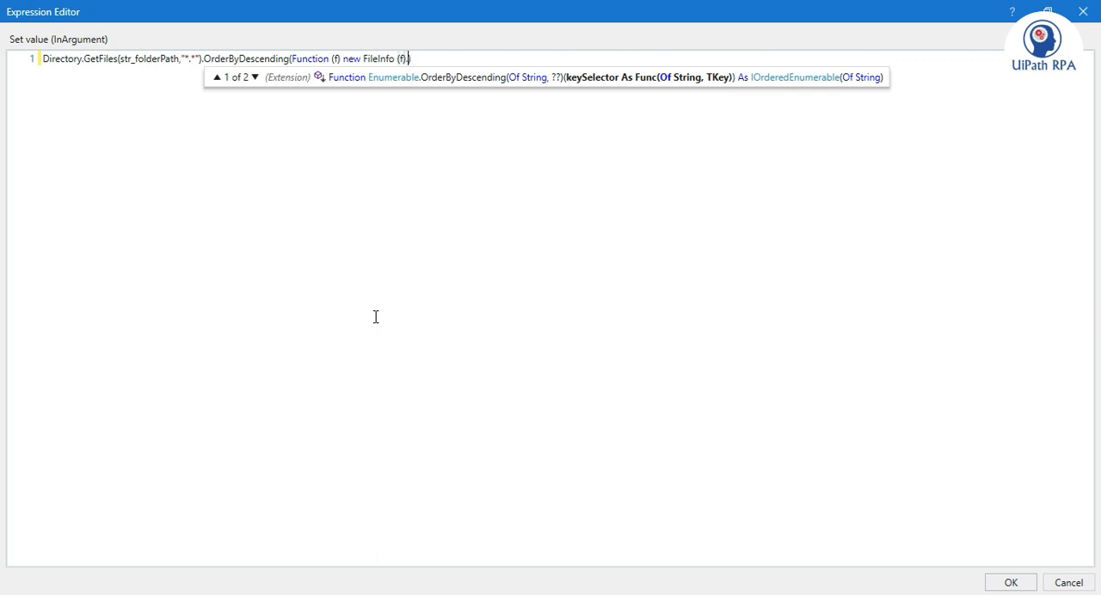
text(.LastWriteTime)
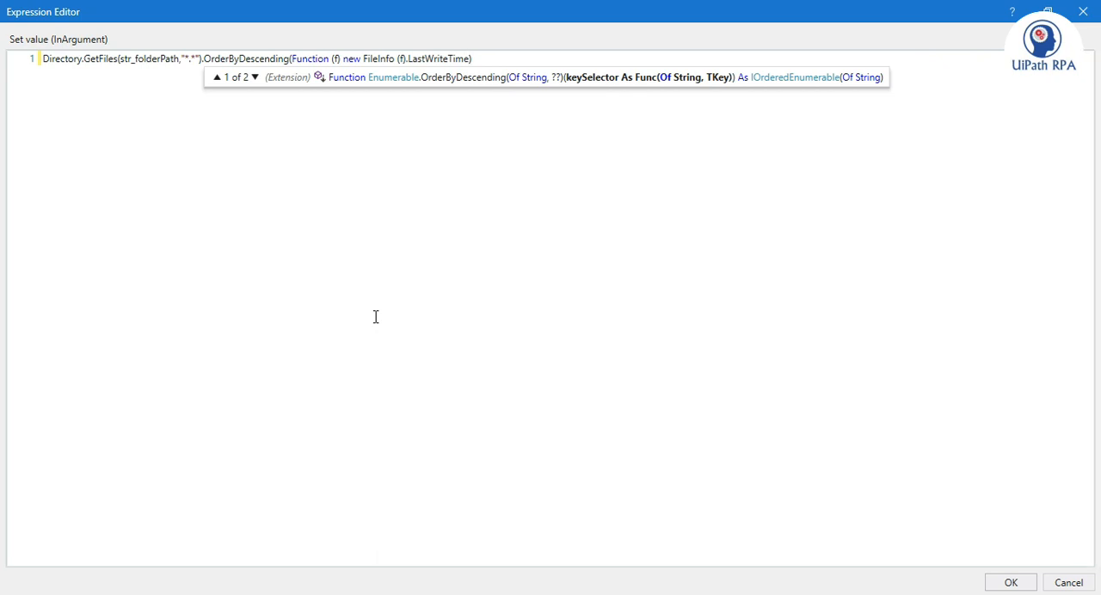
mouse_move(333, 58)
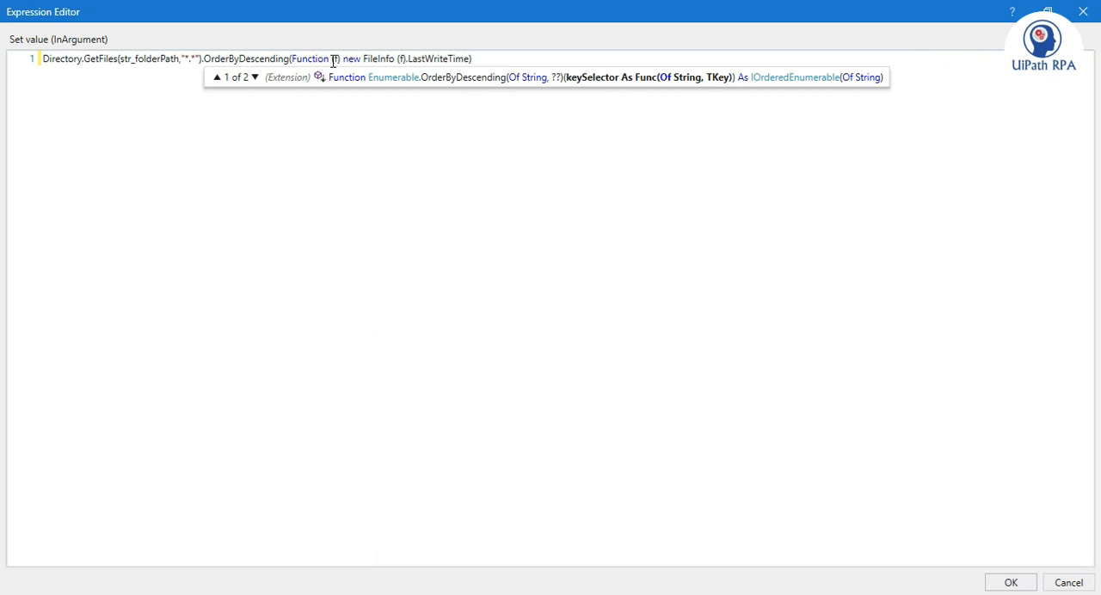
mouse_move(247, 84)
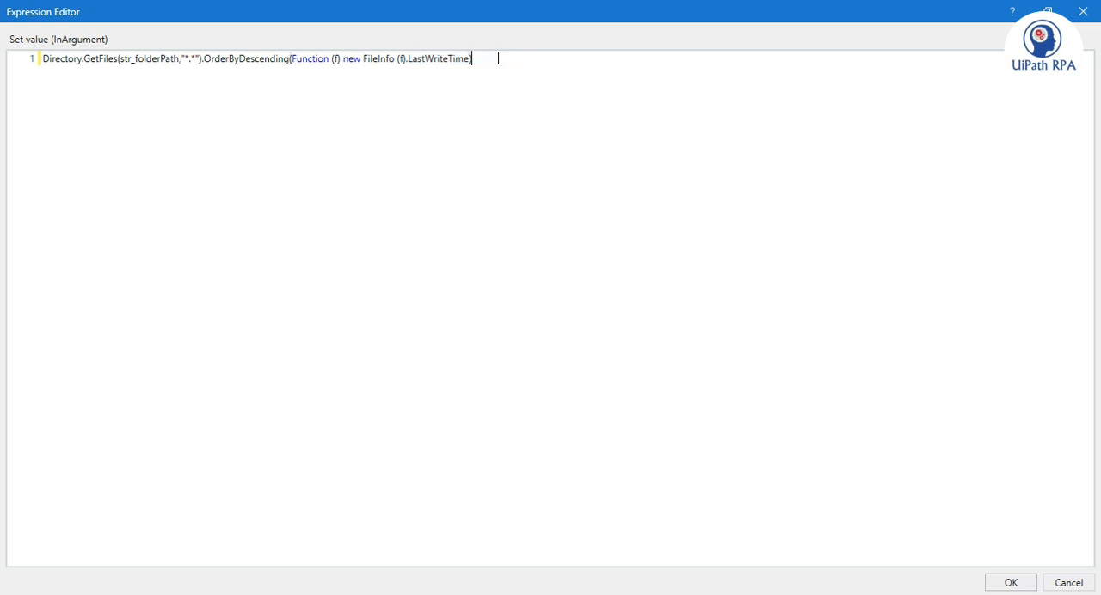
mouse_move(743, 416)
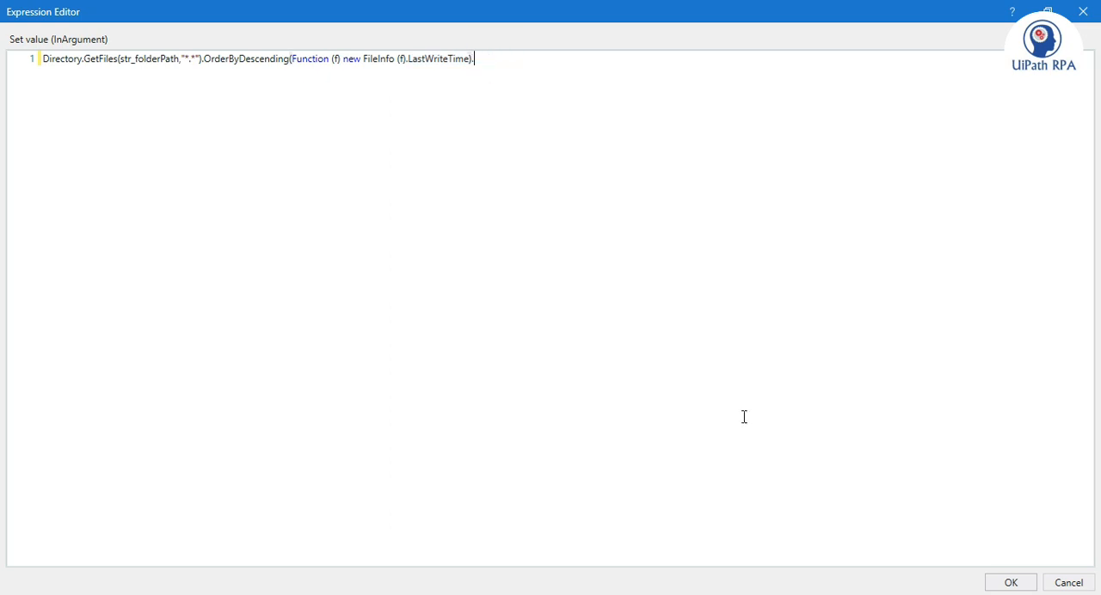
End the expression with .Take(1) and accept it into the second Assign
text(.Take)
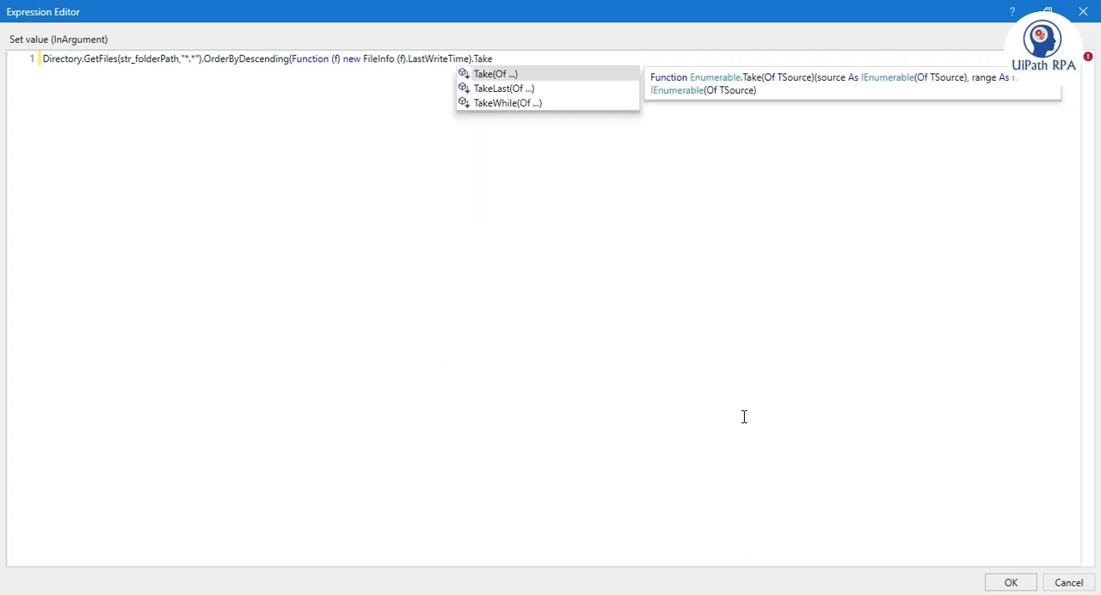
mouse_move(956, 98)
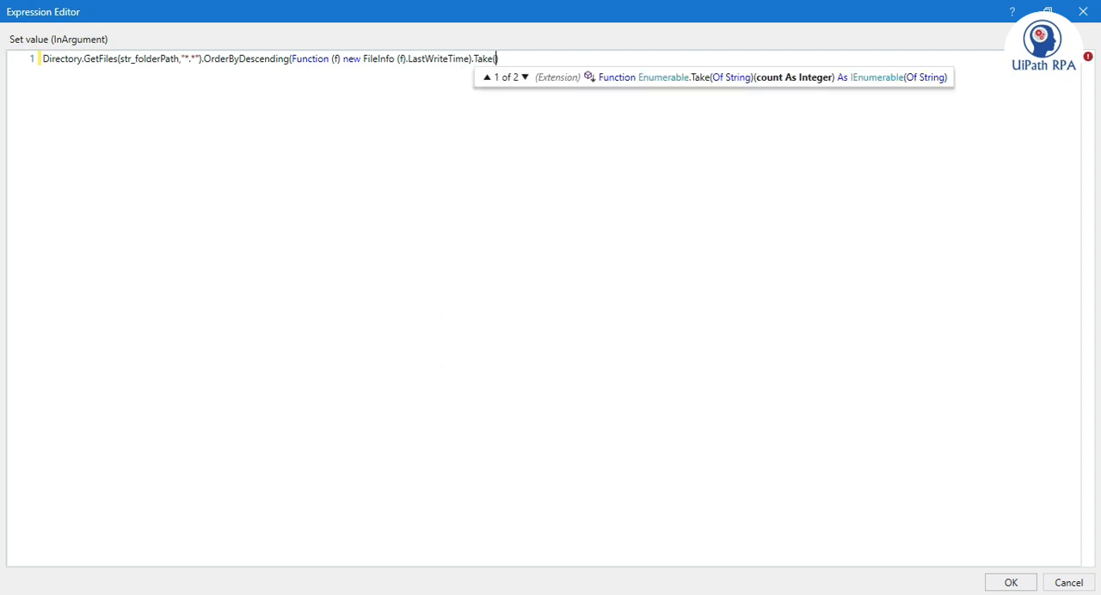
mouse_move(681, 92)
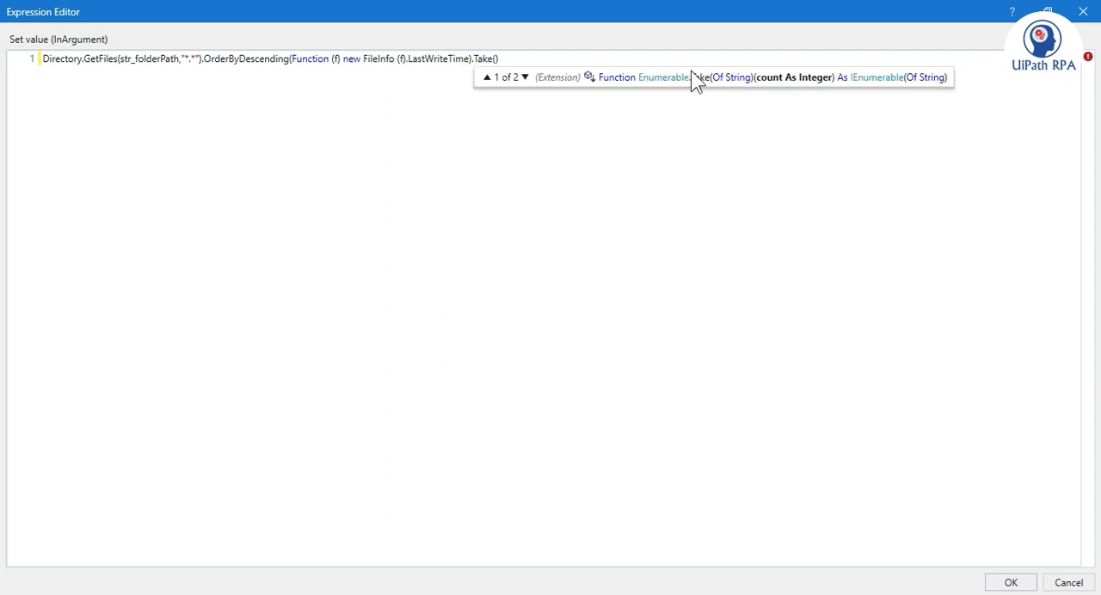
mouse_move(526, 90)
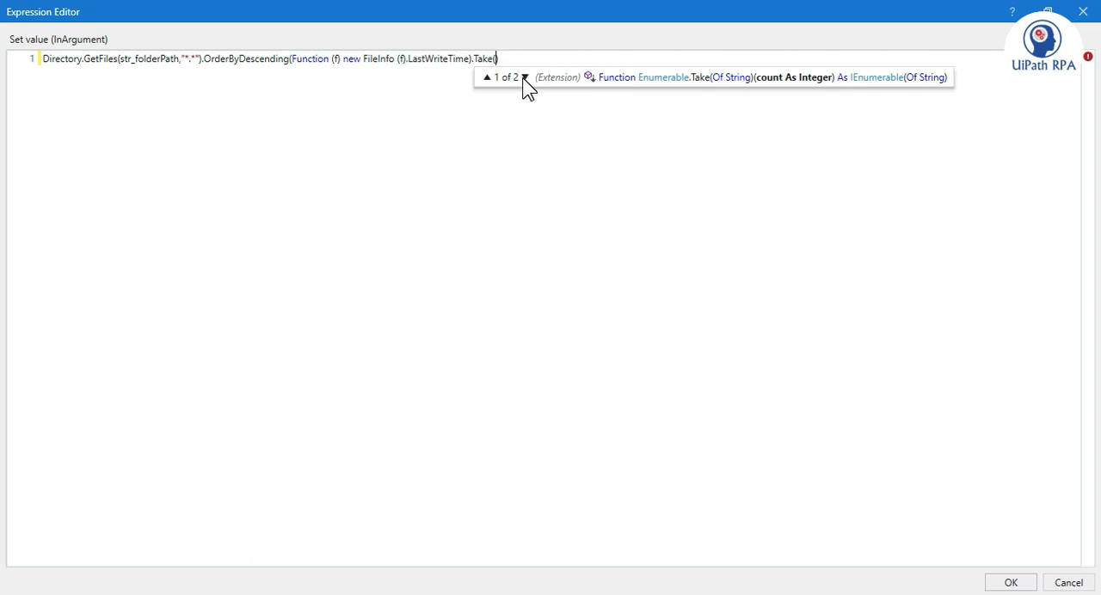
text(1)
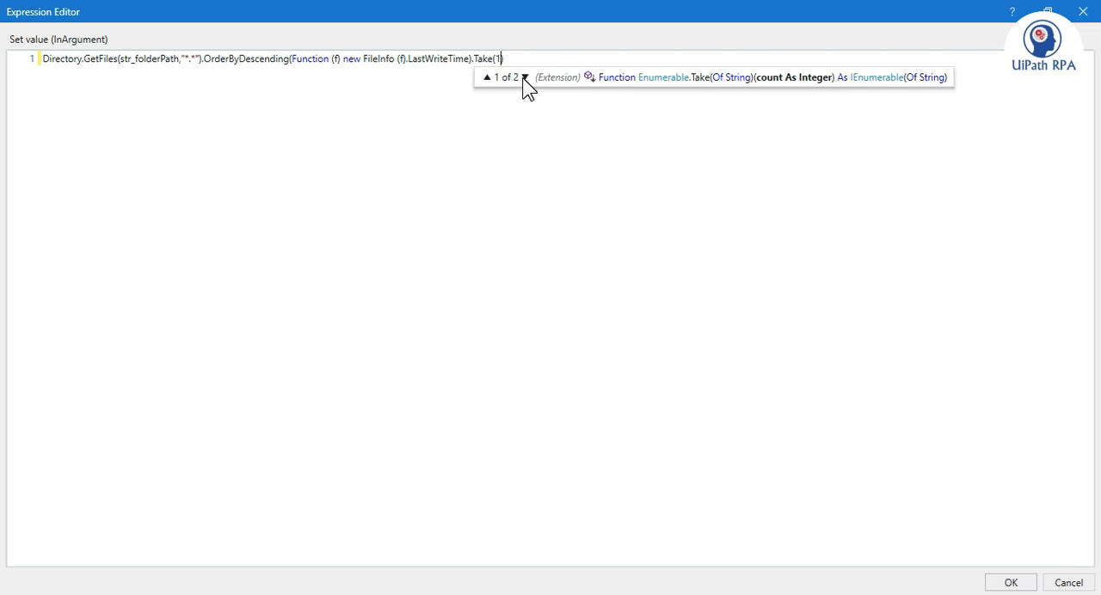
click(1010, 581)
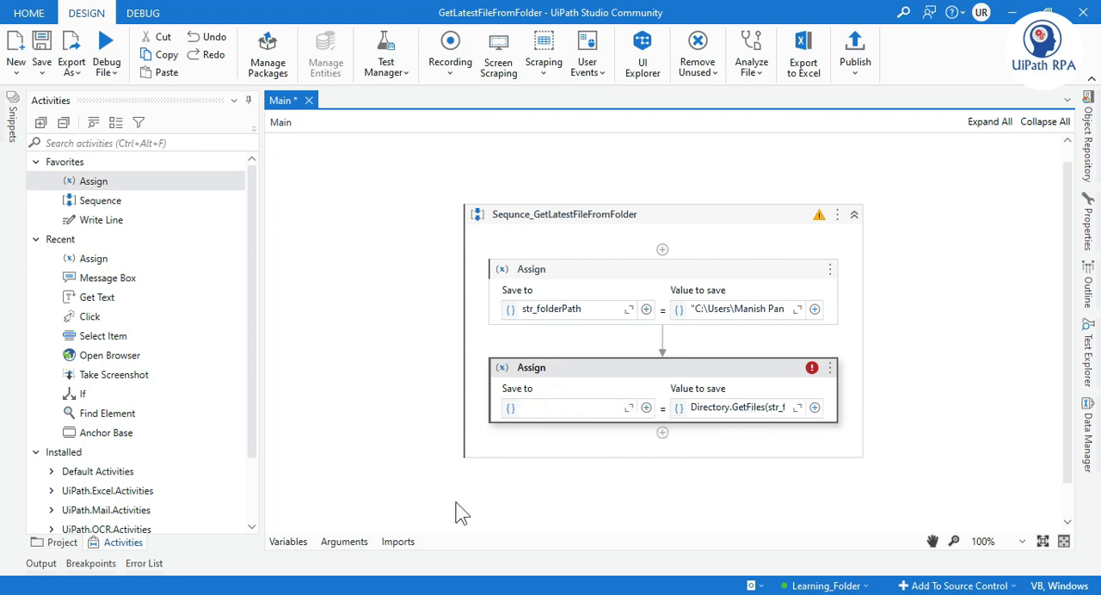
mouse_move(567, 408)
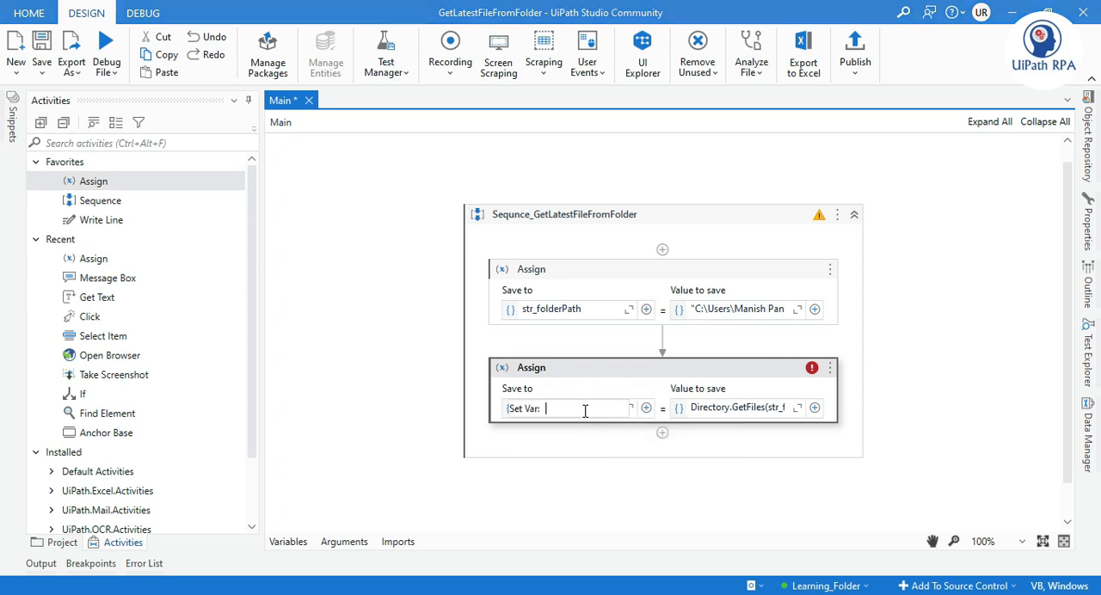
Name the result variable and choose a string collection type for lenum_latestFile in the Variables panel
text(lenum)
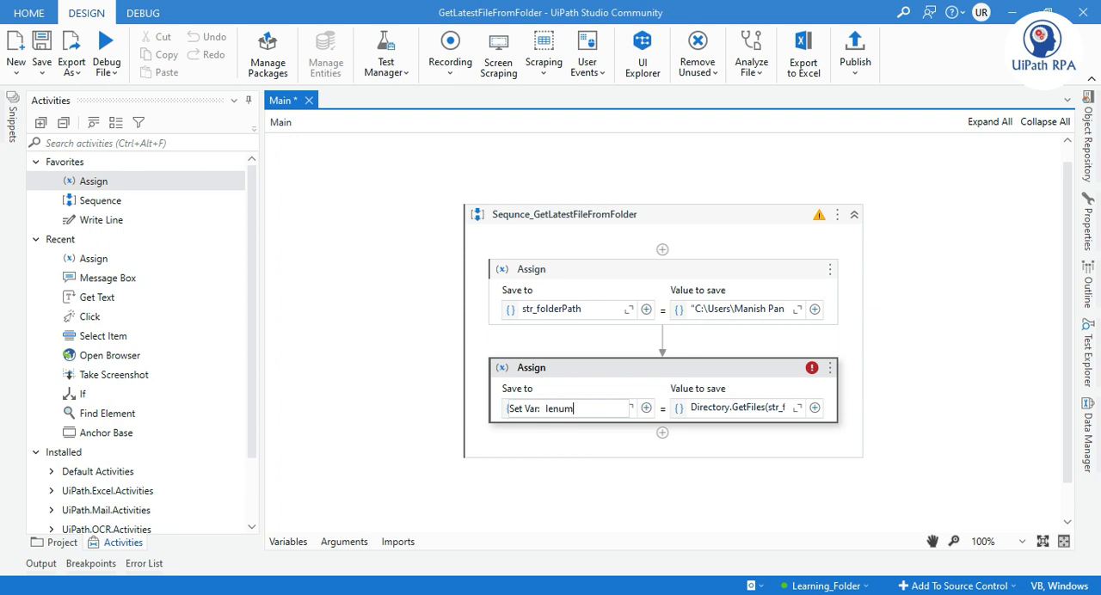
text(_Files)
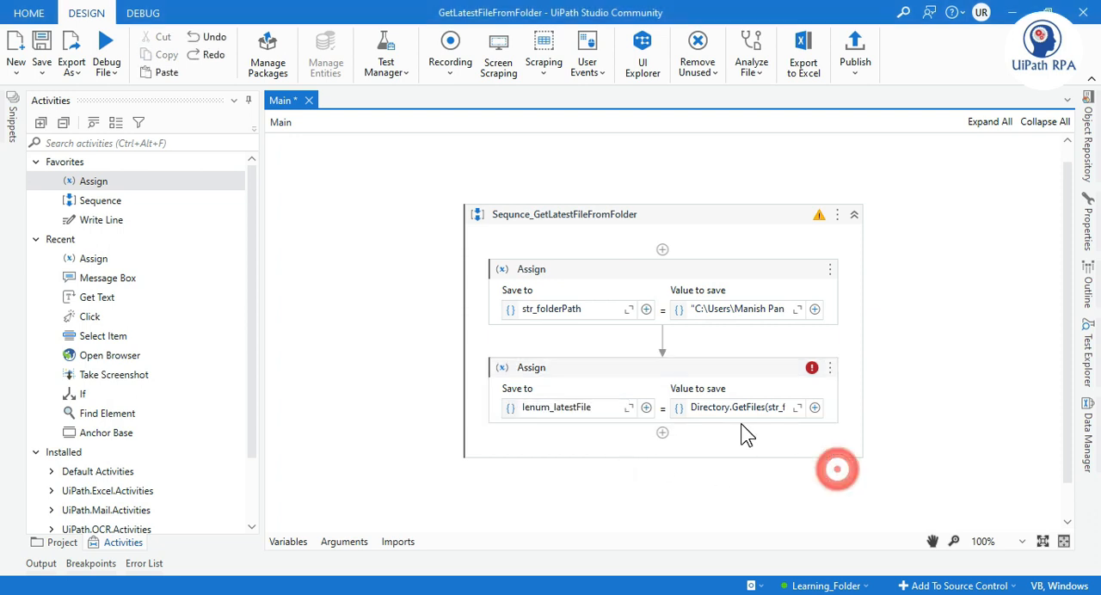
click(532, 368)
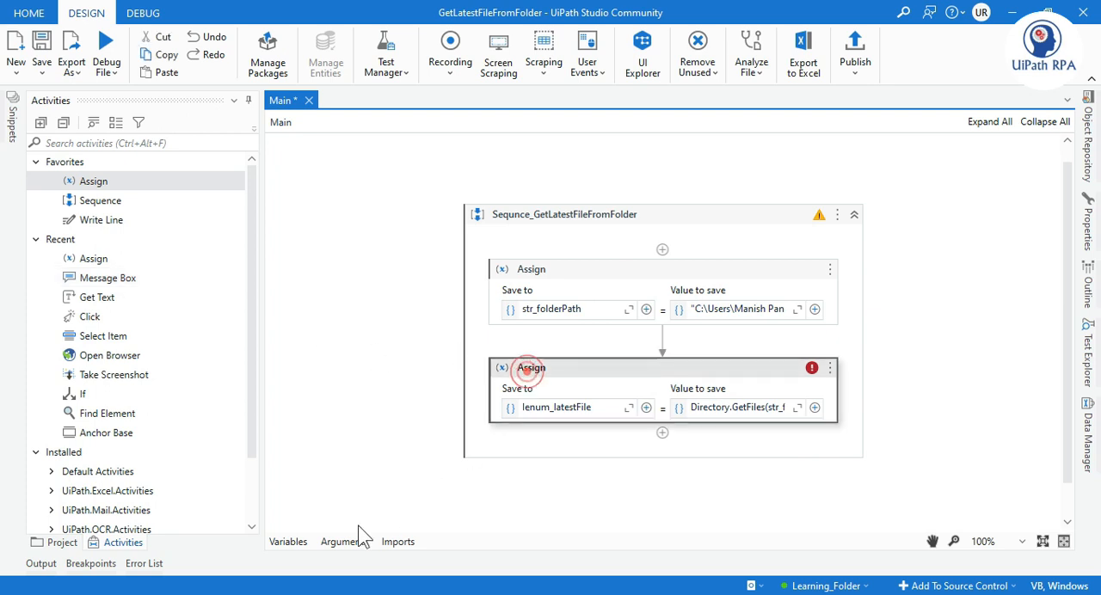
click(287, 540)
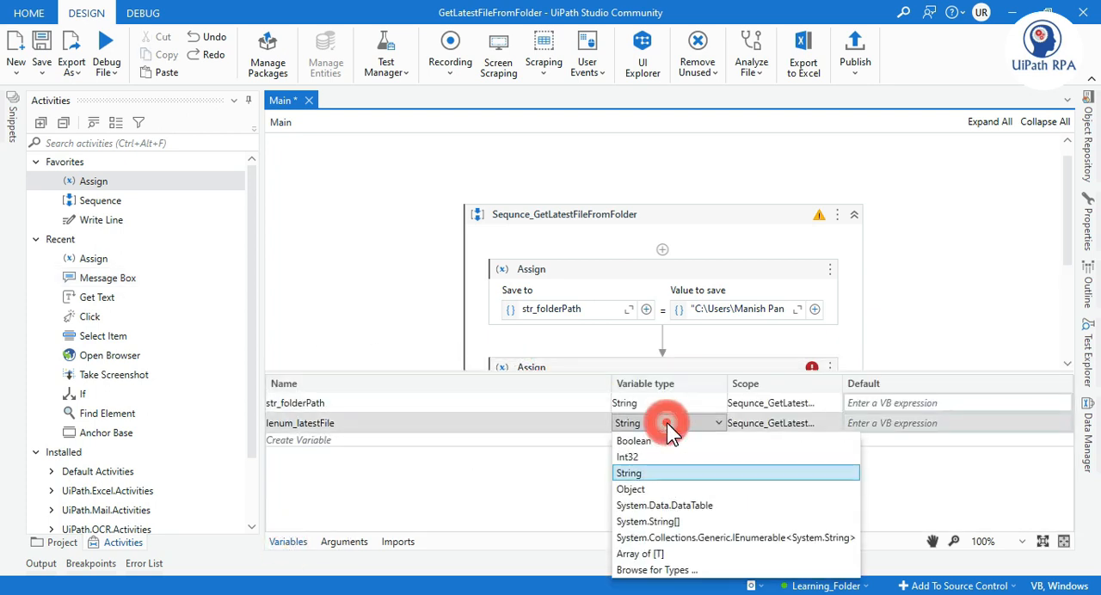
click(732, 536)
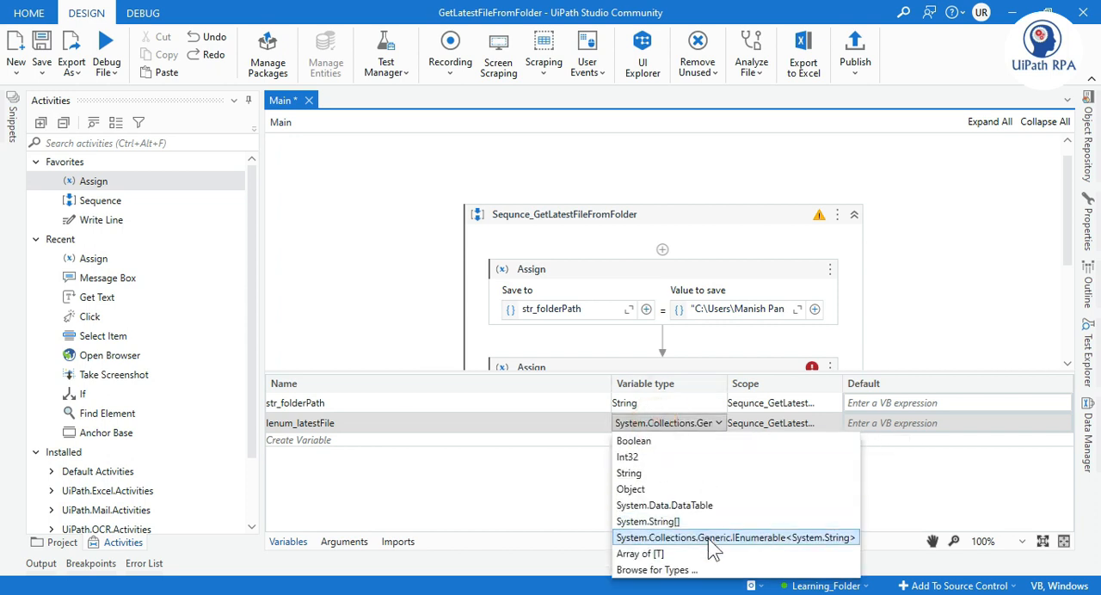
mouse_move(805, 541)
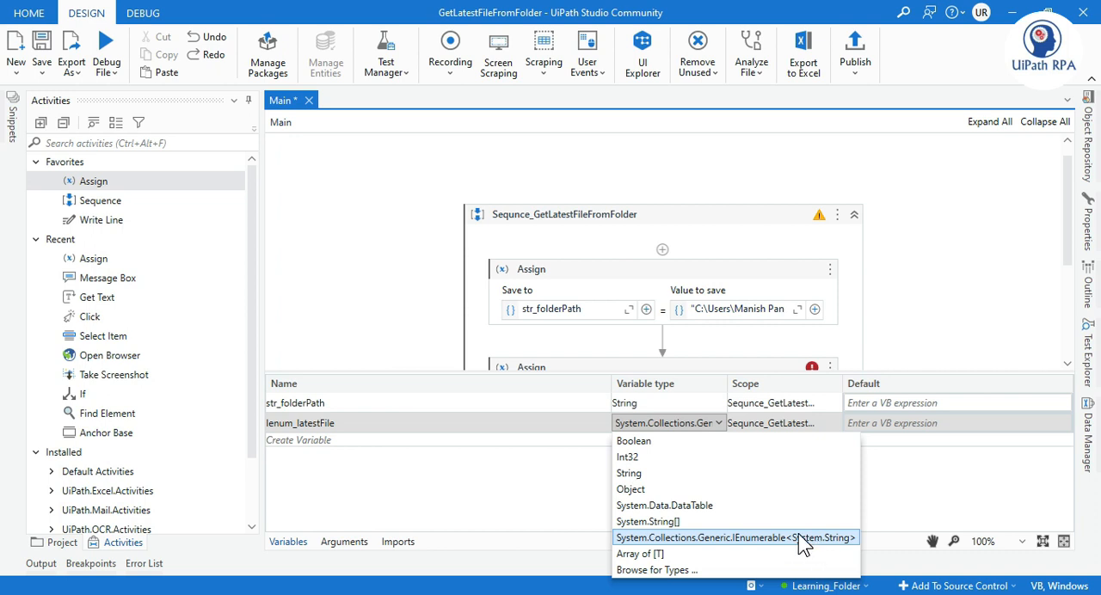
Browse for Types, search IEnumerable and set the variable to System.Collections.Generic.IEnumerable<String>
click(657, 569)
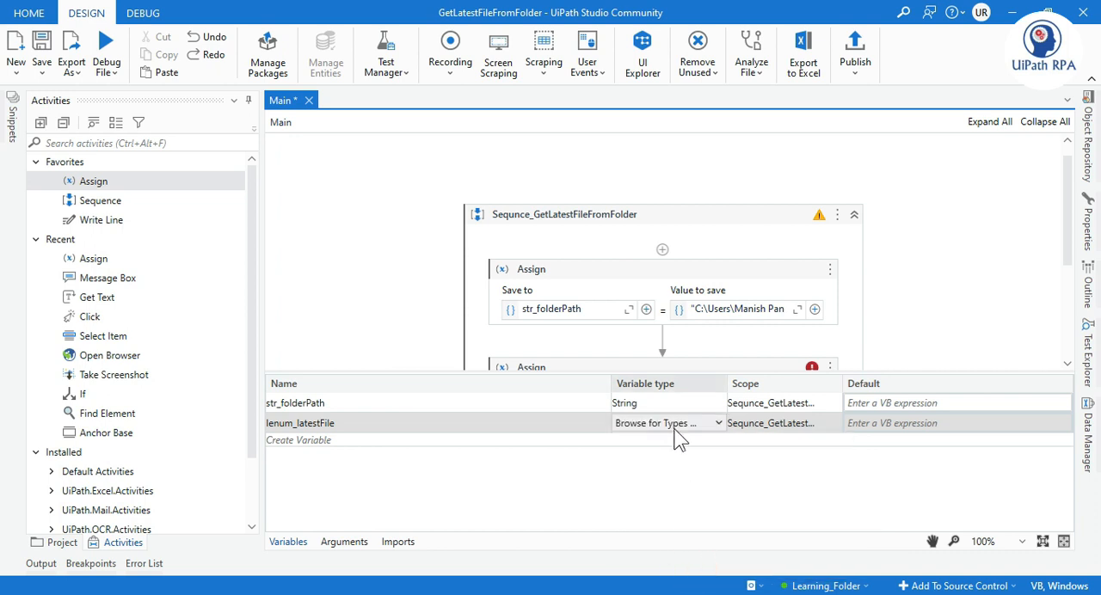
click(667, 423)
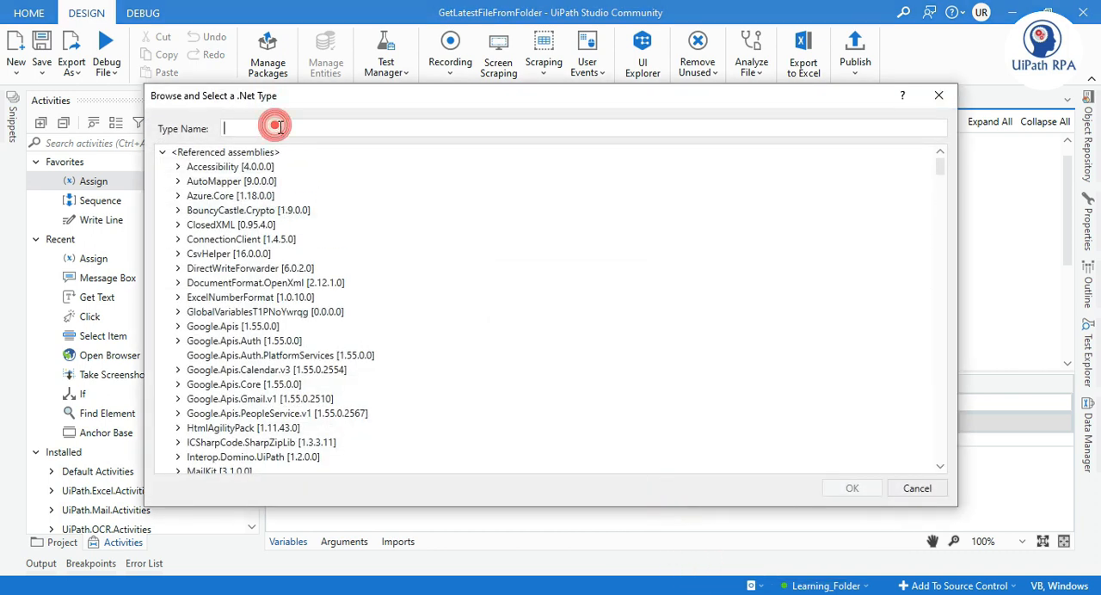
text(IENum)
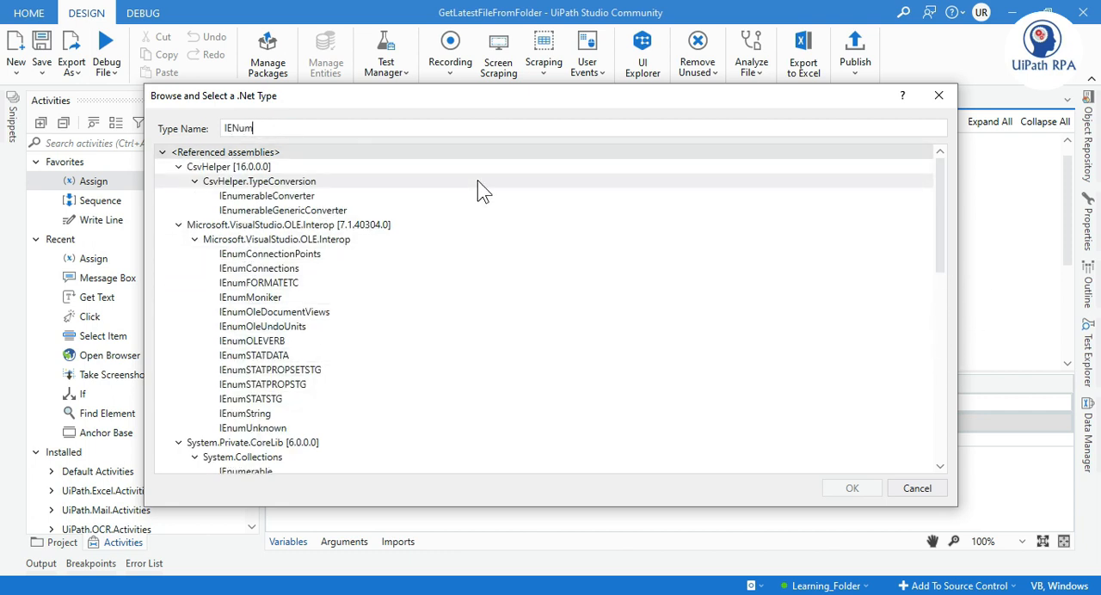
text(erable<T>)
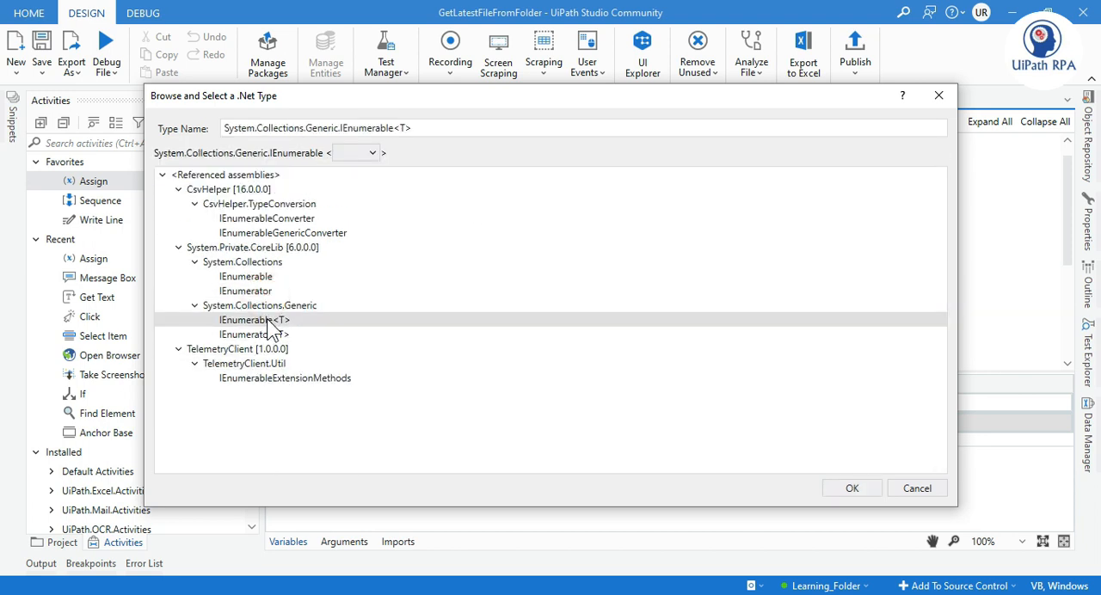
click(354, 152)
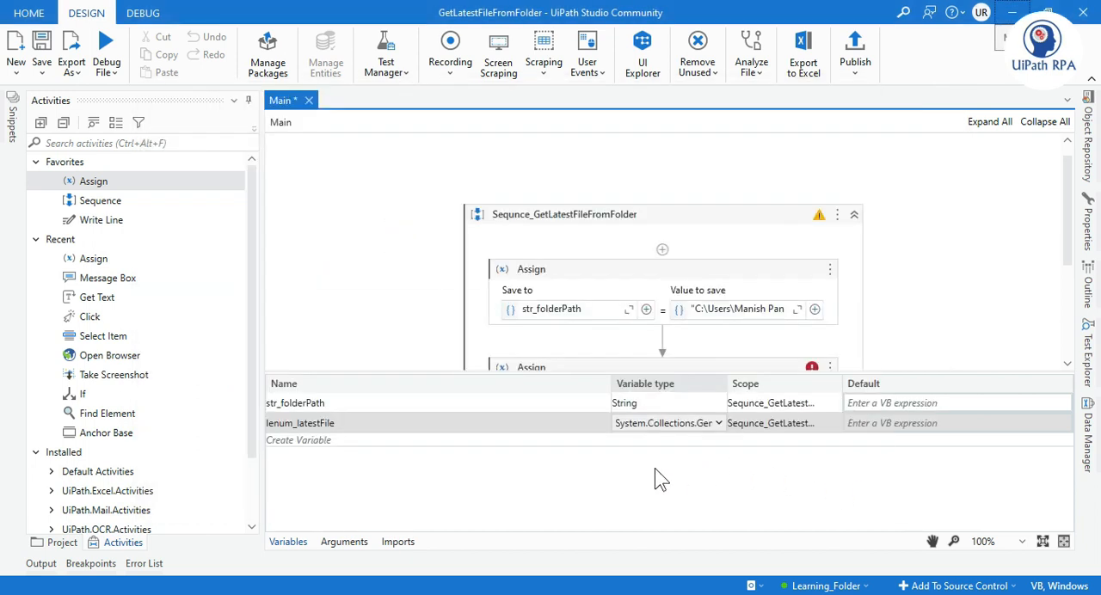
Add a Message Box showing lenum_latestFile(0) after the second Assign and run the workflow
click(289, 540)
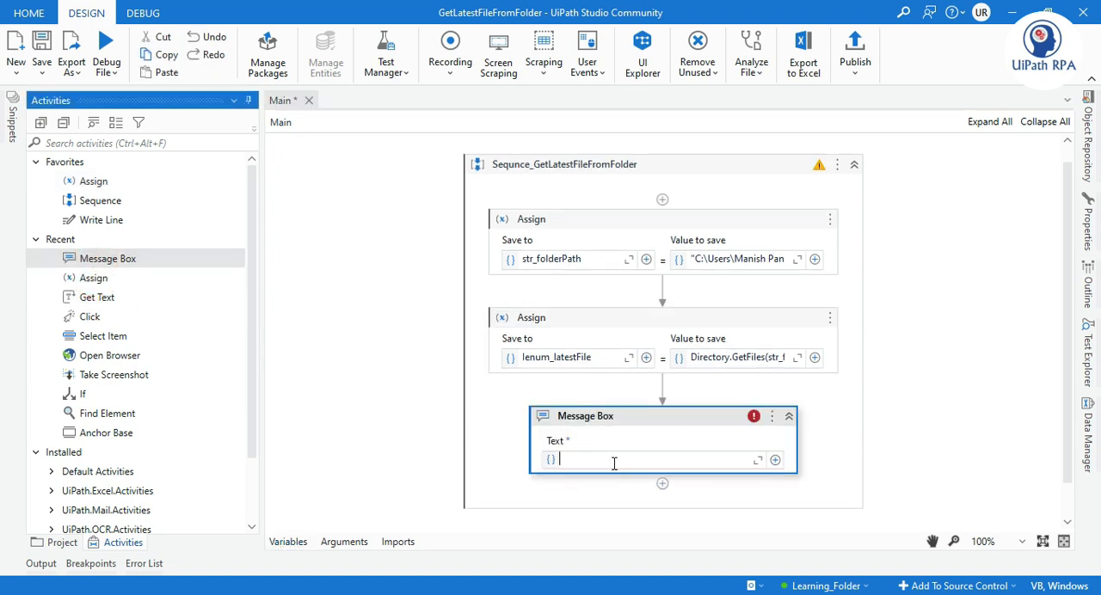
mouse_move(337, 348)
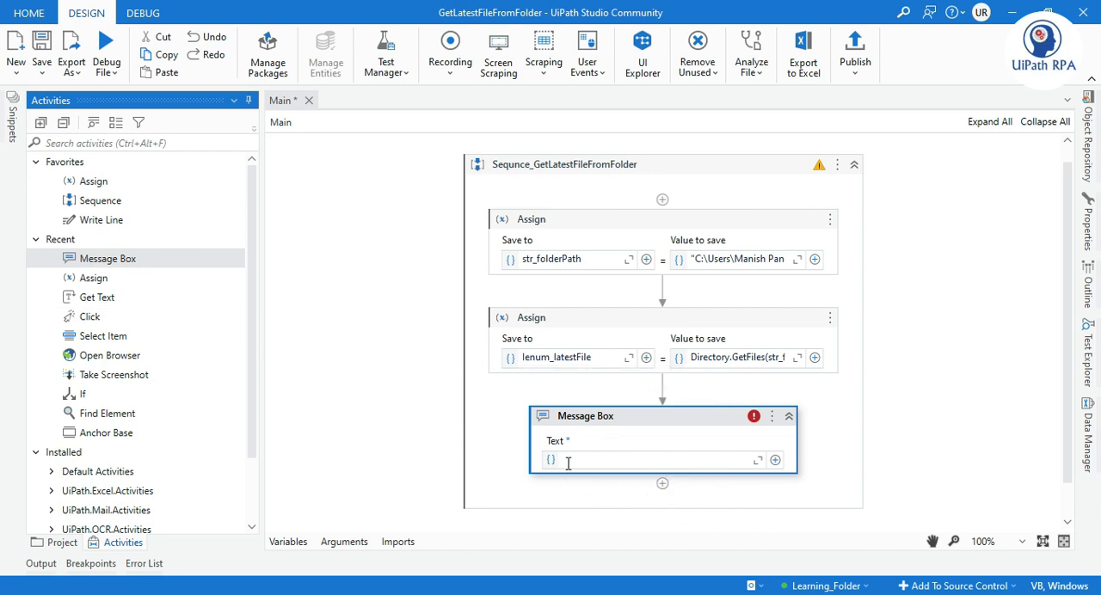
mouse_move(568, 461)
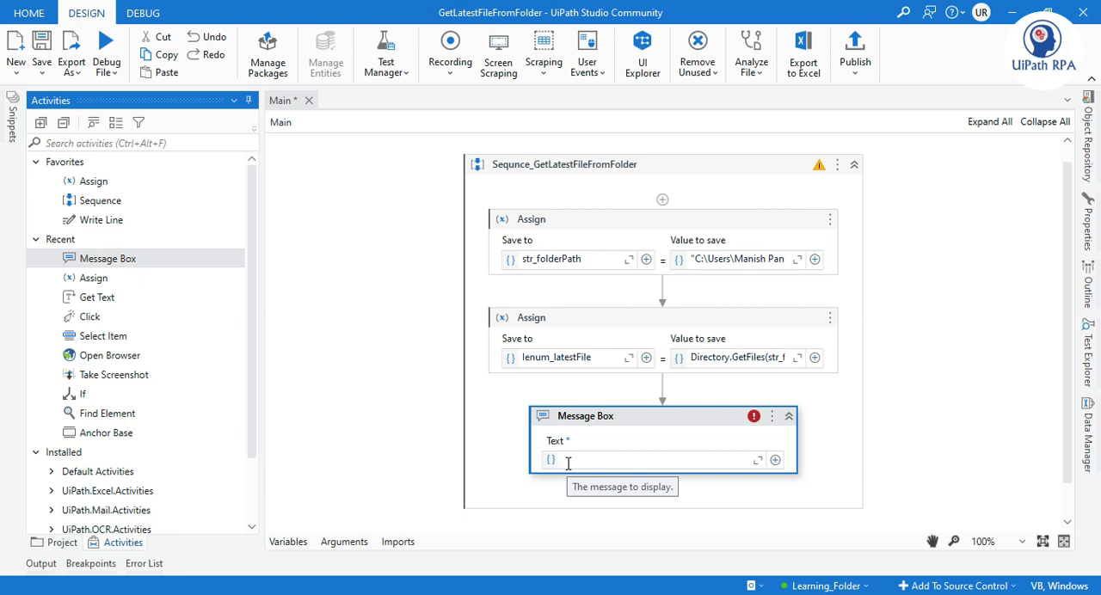
text(lenum_latestFile)
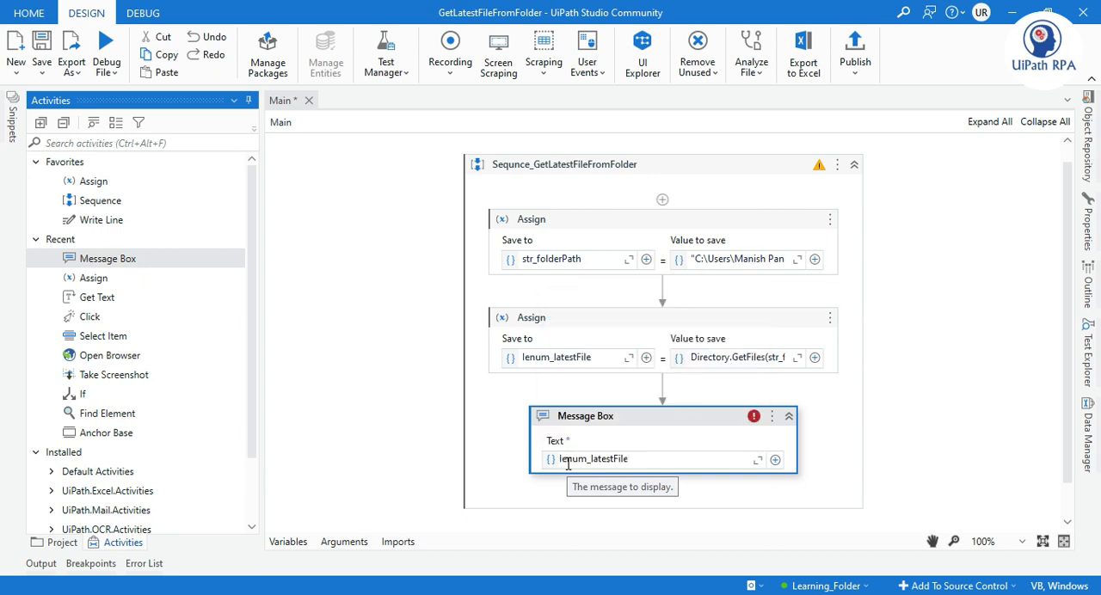
text((0))
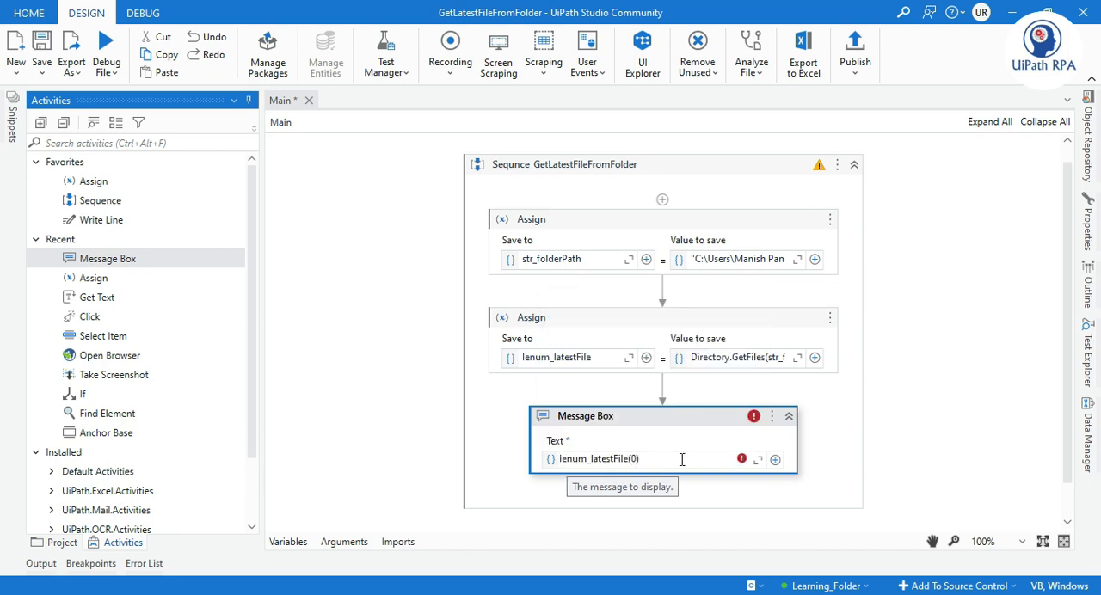
click(107, 51)
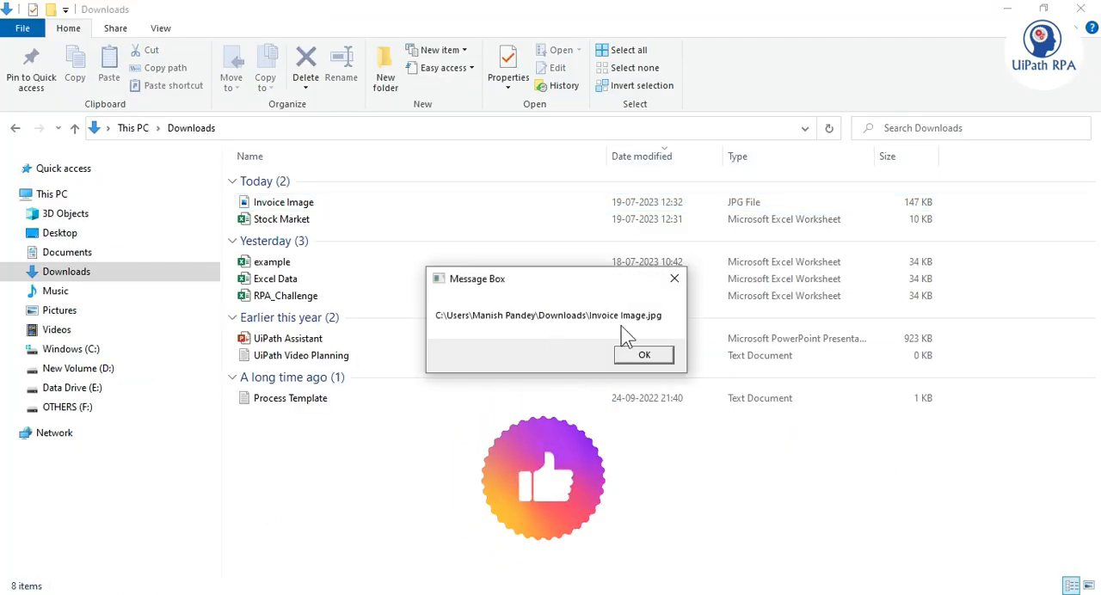
mouse_move(662, 327)
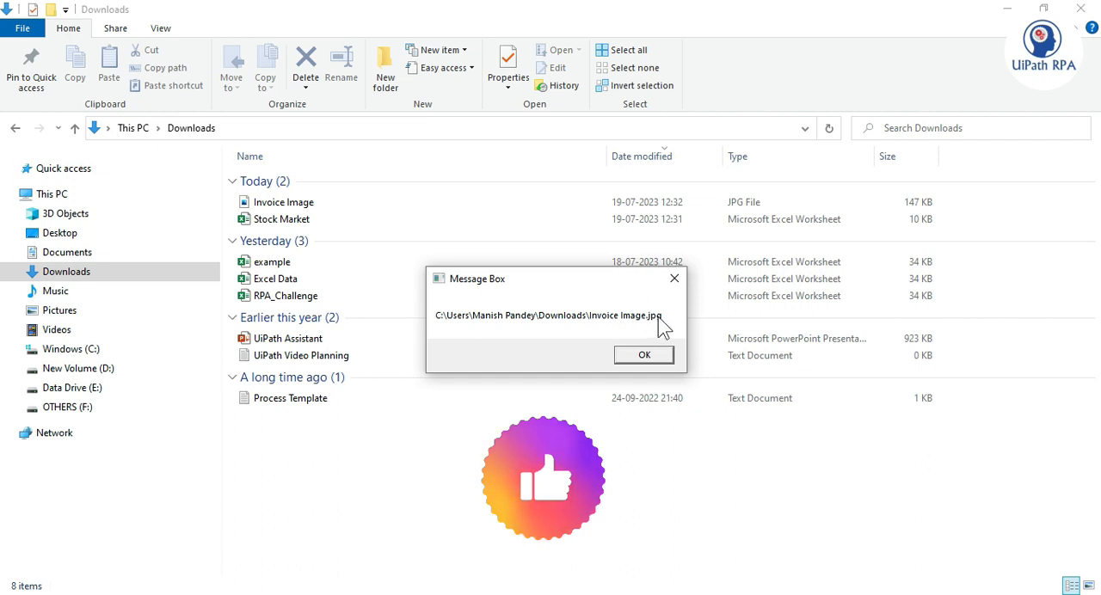
mouse_move(588, 296)
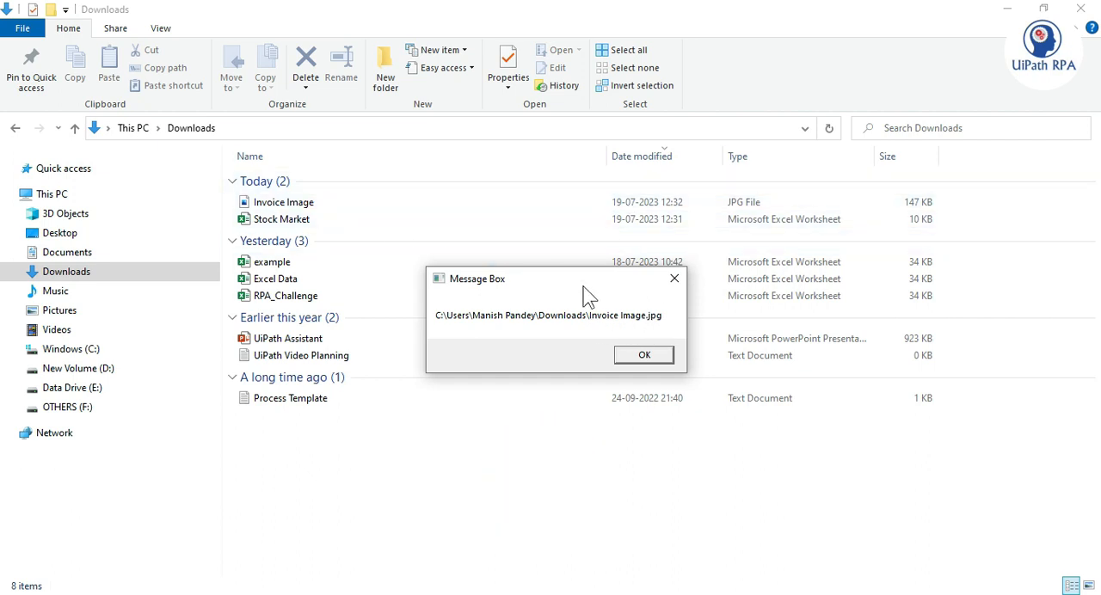
Dismiss the run's message showing the Invoice Image.jpg path in Downloads
click(643, 354)
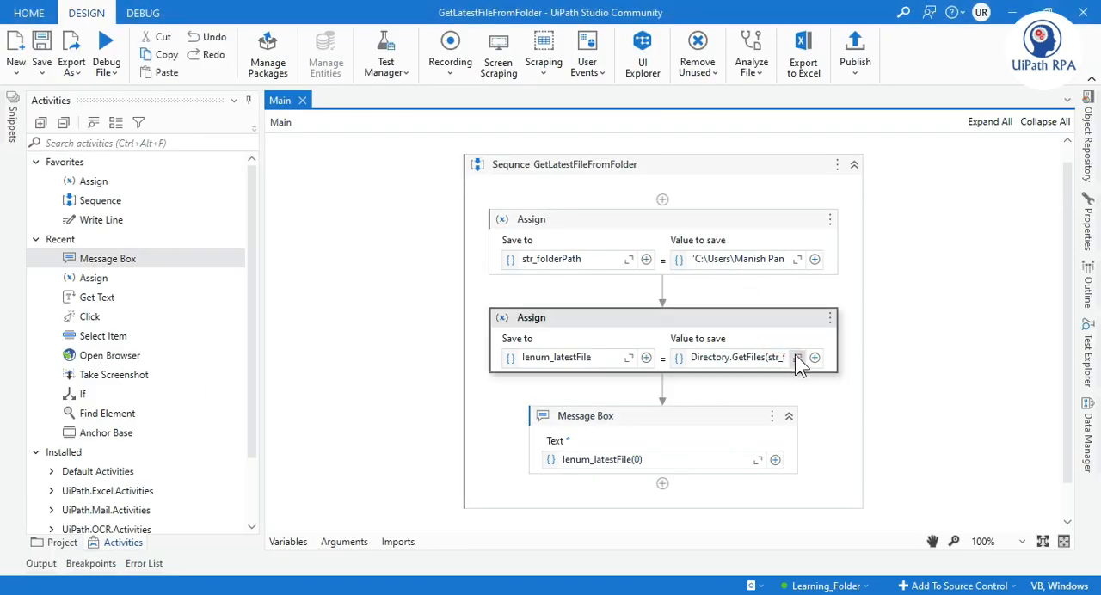
Change the second Assign's GetFiles search pattern to "*.xlsx" in the Expression Editor
click(798, 358)
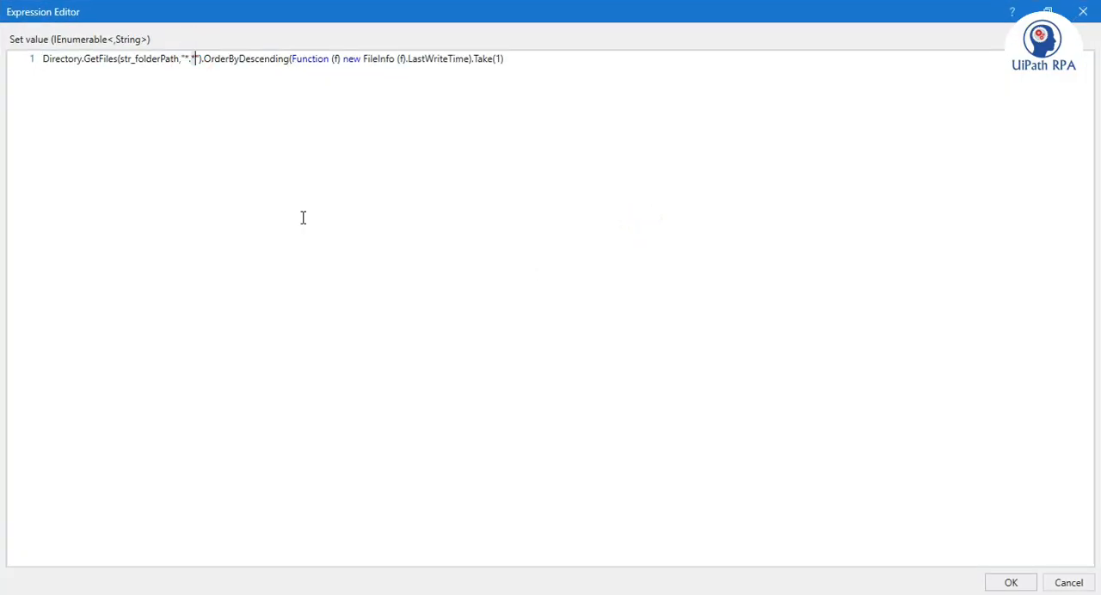
text(xlsx)
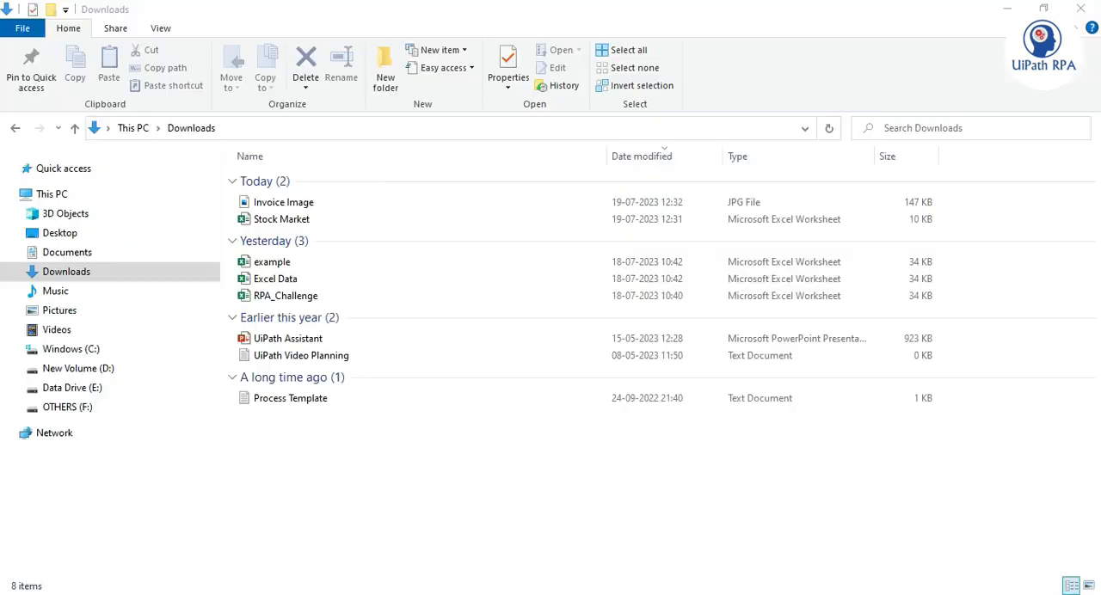
Create a new Excel worksheet named challenge in Downloads and select it
click(282, 218)
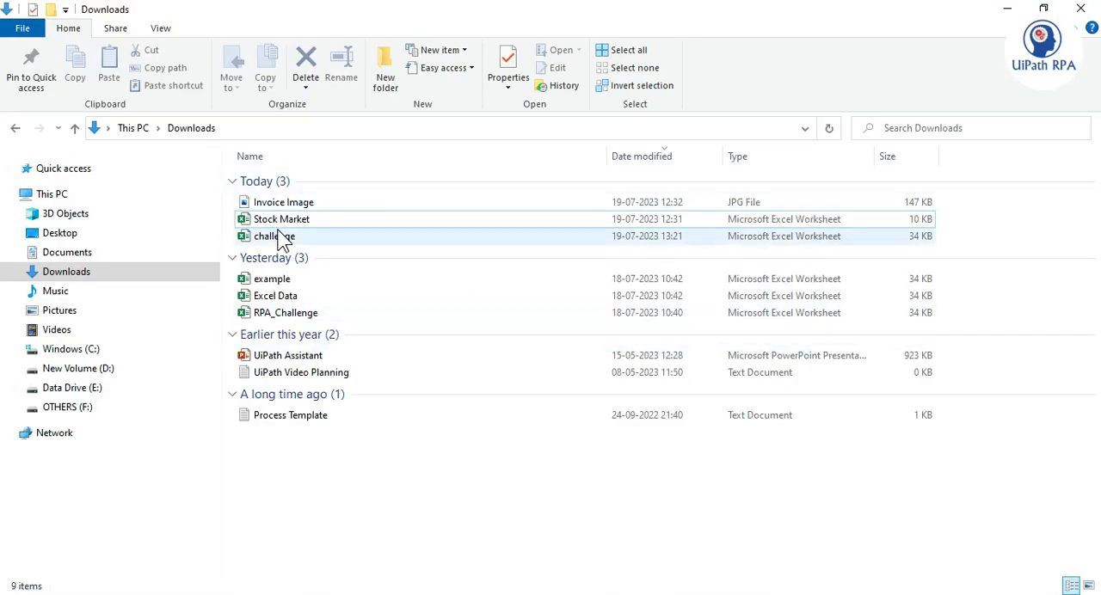
click(275, 235)
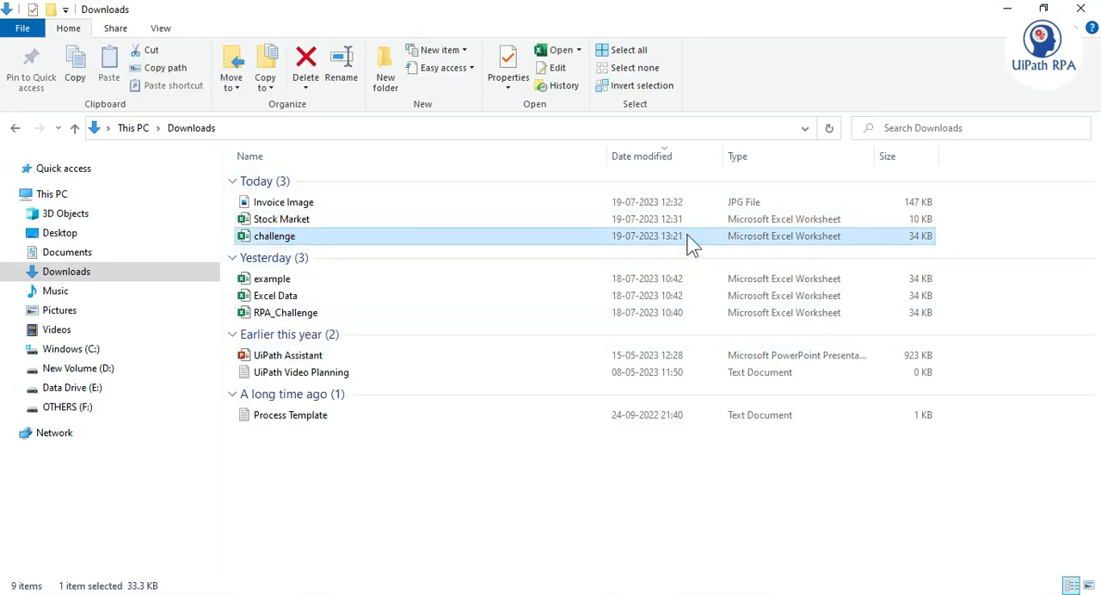
click(640, 155)
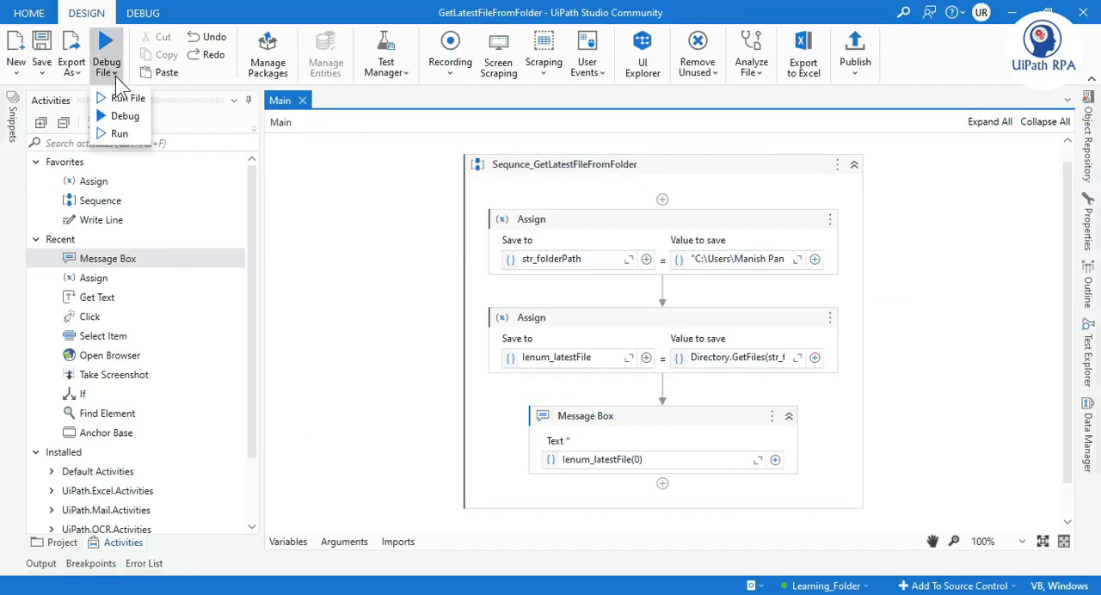
Run the workflow, confirm the message shows the challenge.xlsx path, and dismiss it
click(128, 96)
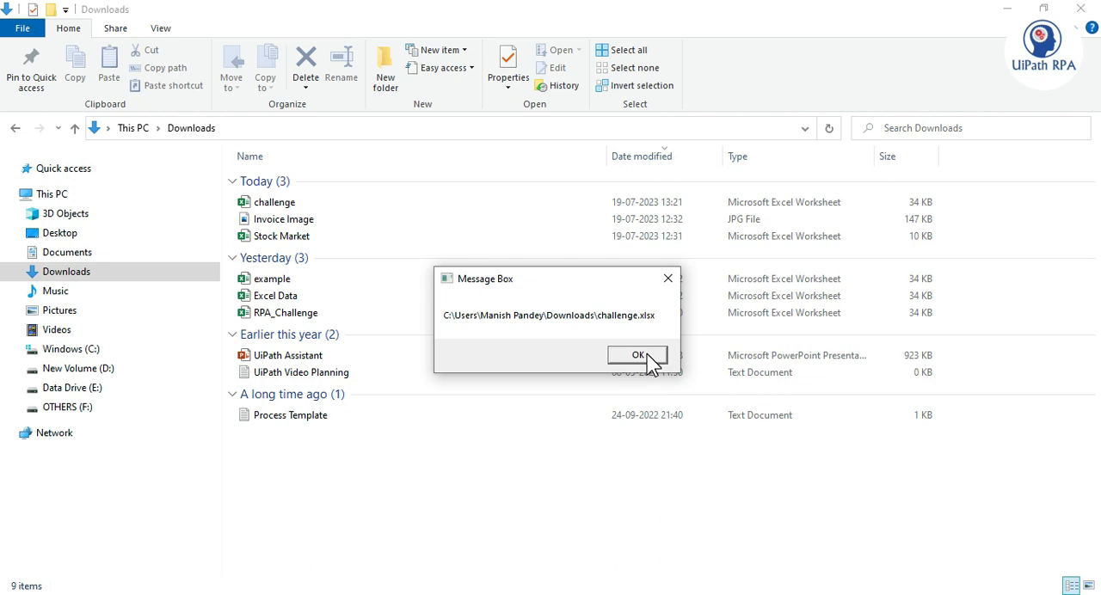
click(636, 356)
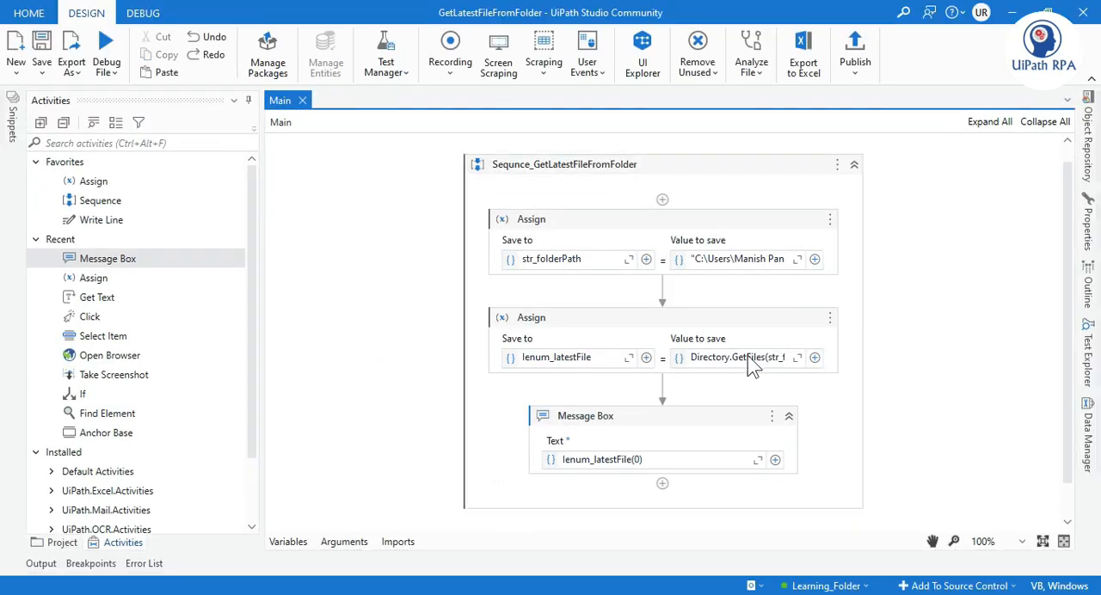
mouse_move(754, 357)
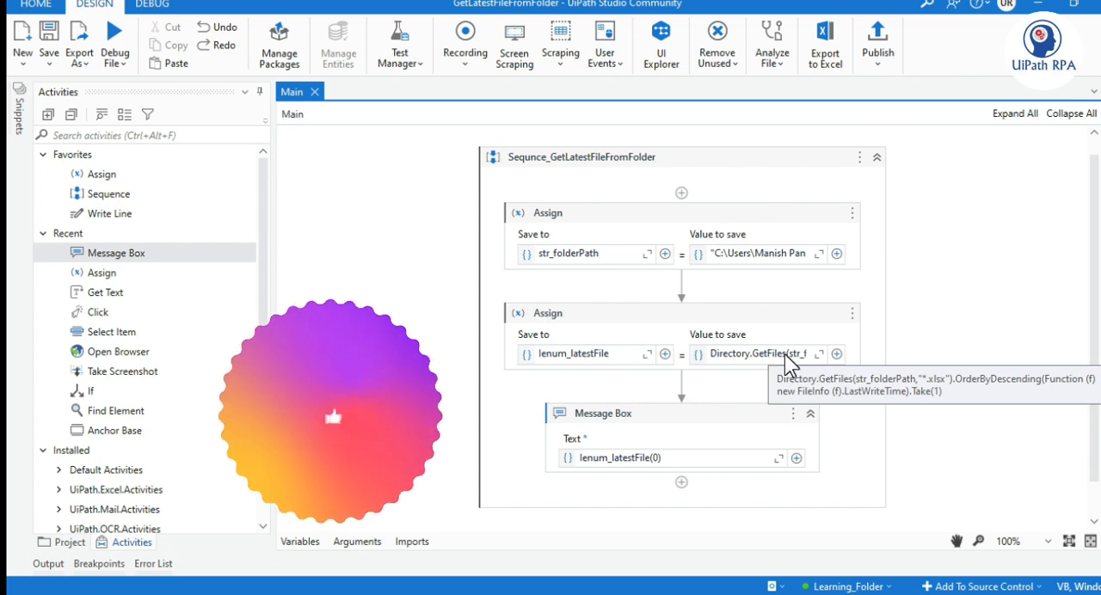
mouse_move(984, 351)
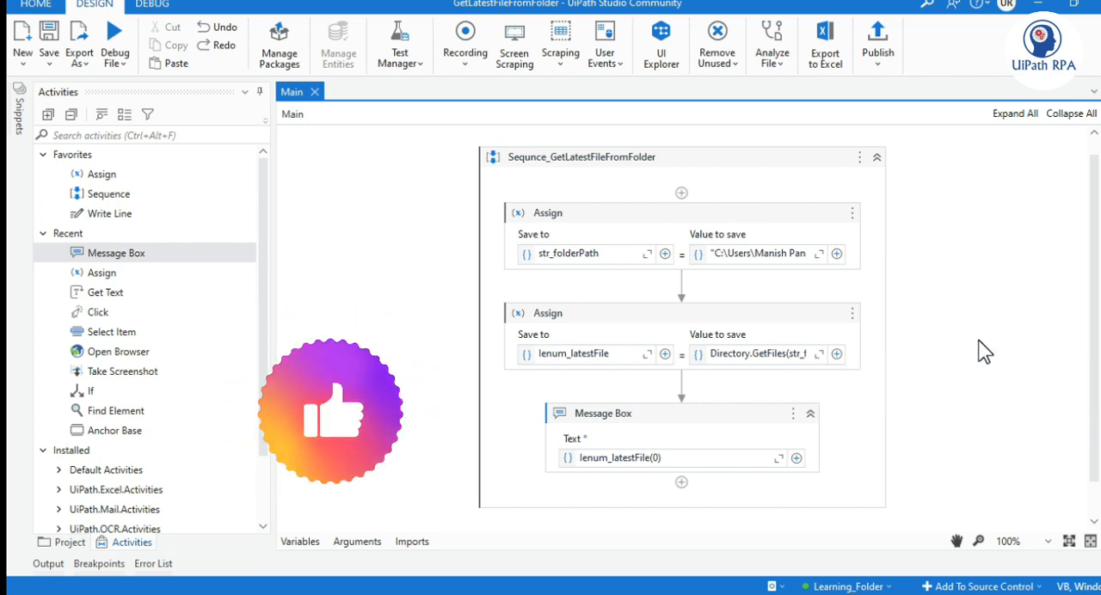